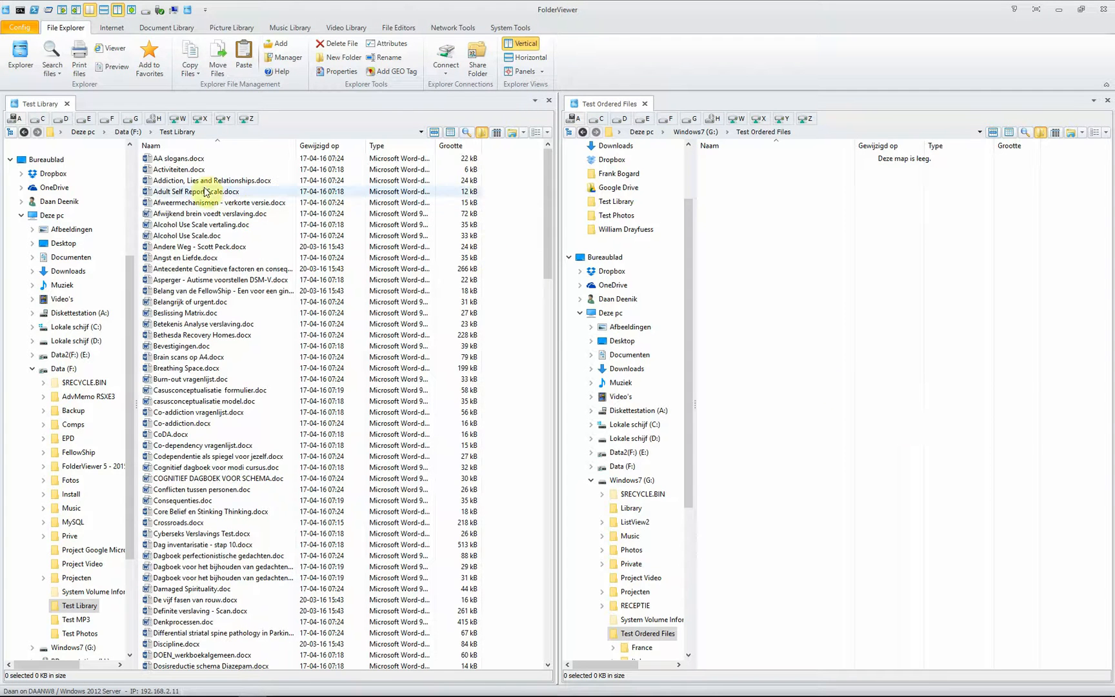
Pick a document in the Test Library pane and select all 181 files
click(177, 159)
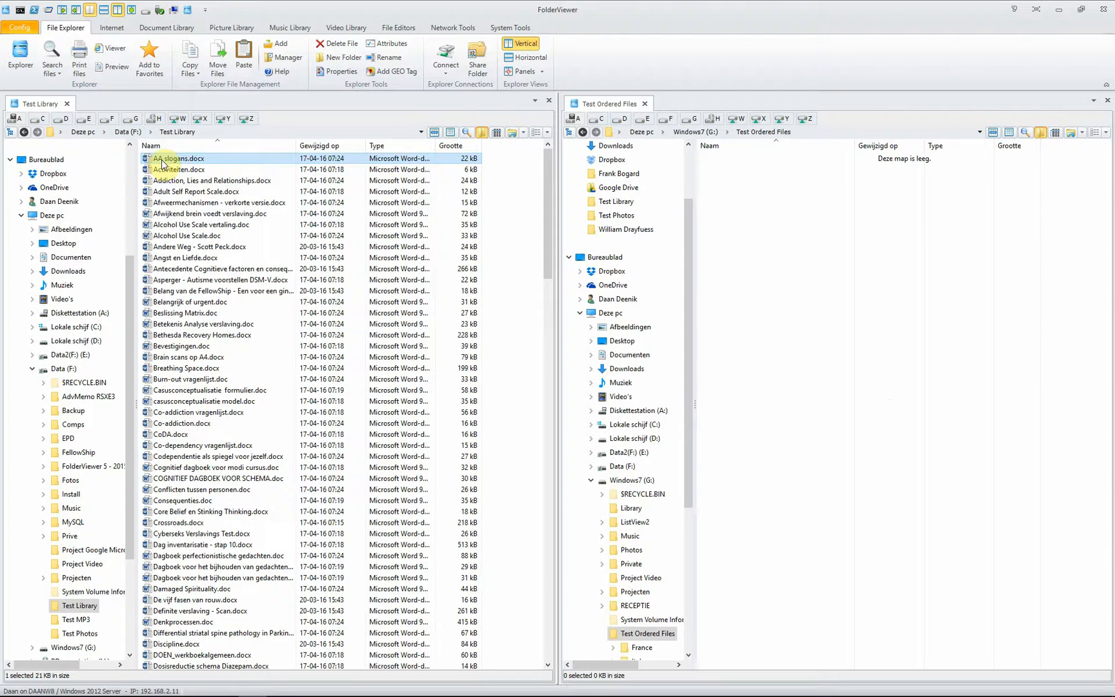
mouse_move(163, 170)
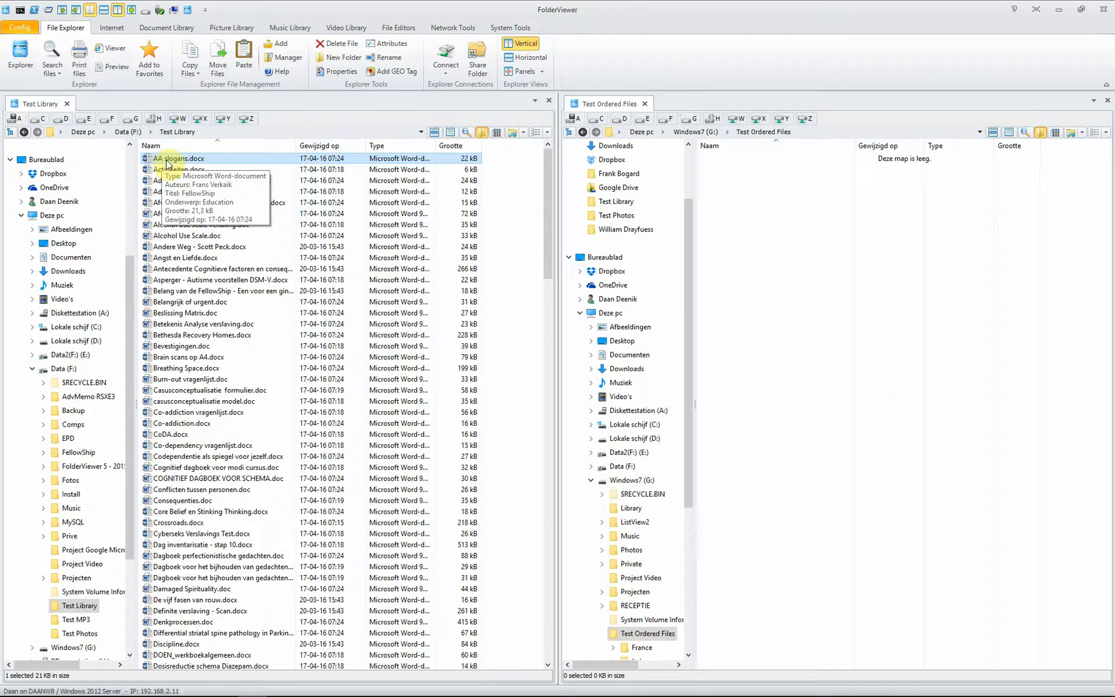
click(184, 158)
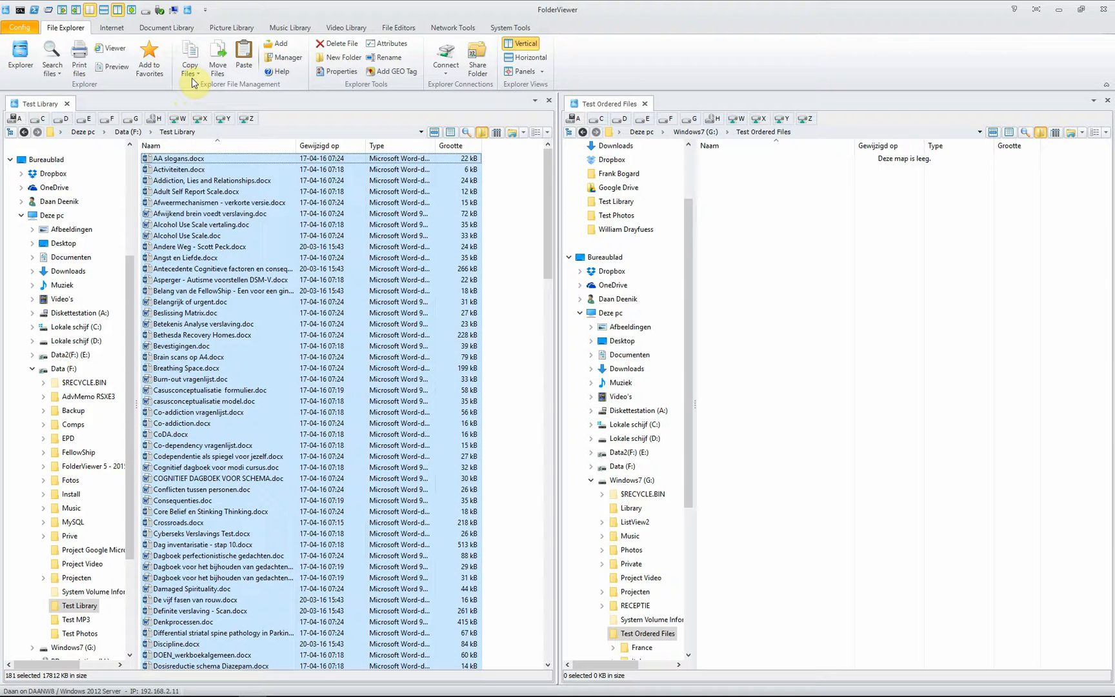
click(189, 55)
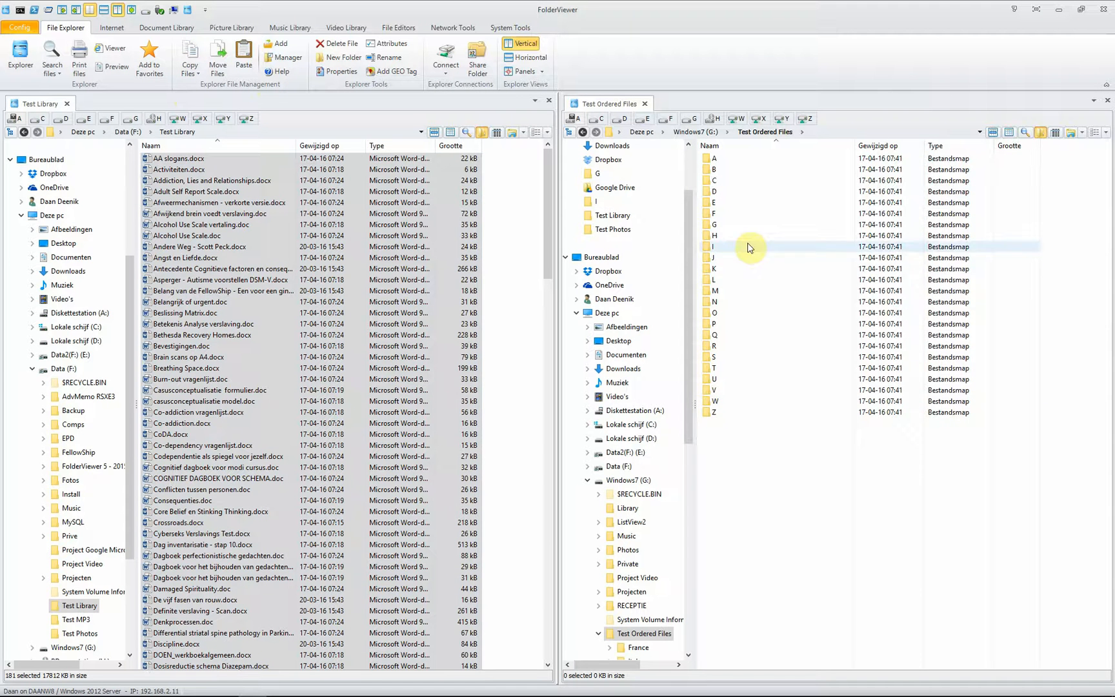
mouse_move(719, 412)
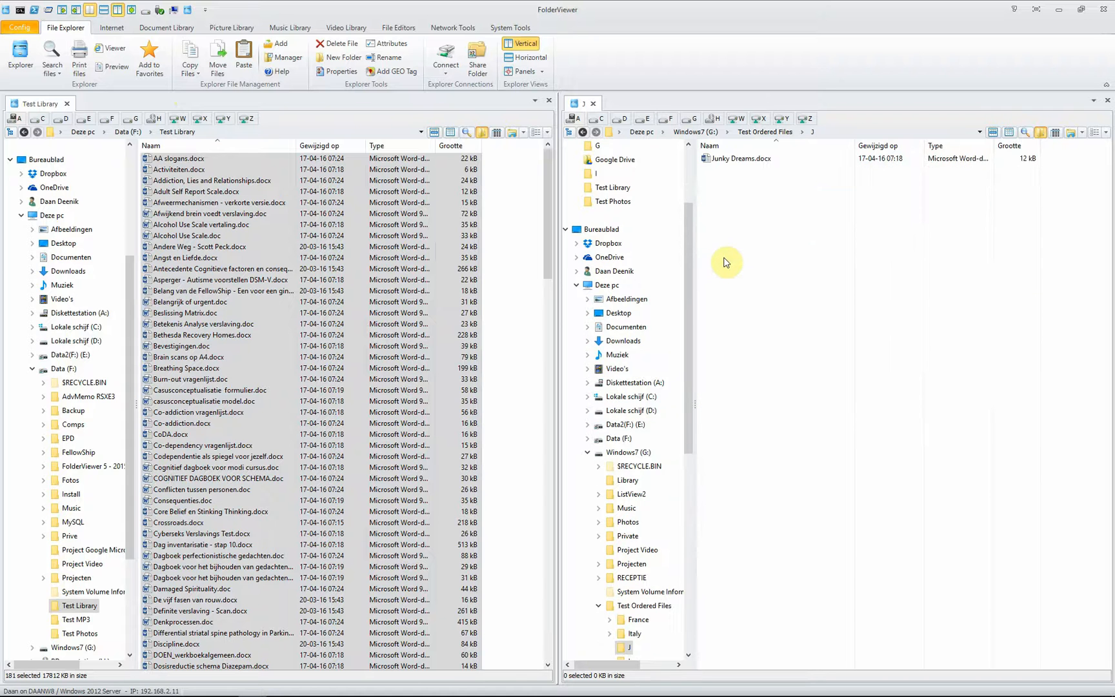
click(740, 158)
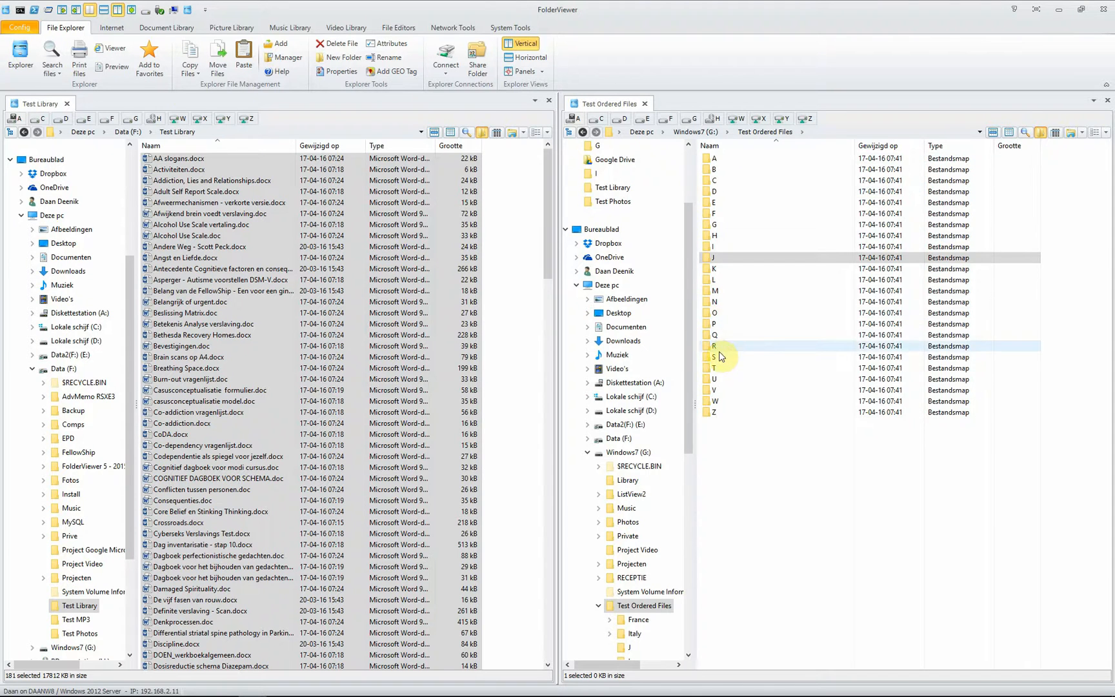
double_click(714, 357)
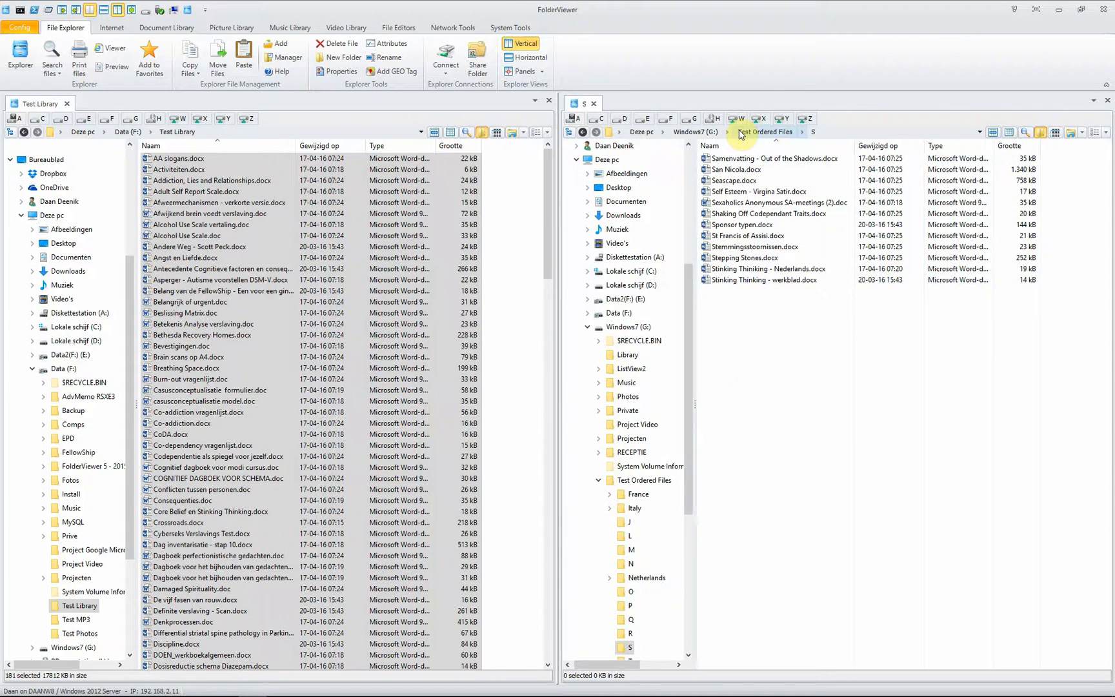
click(765, 132)
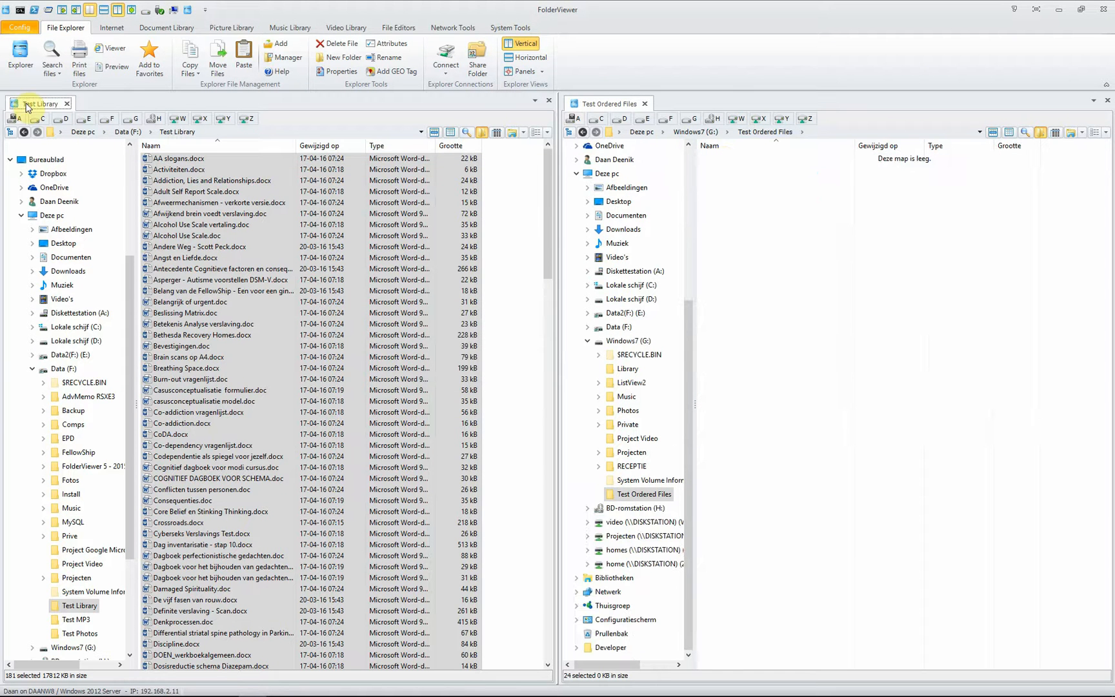
Copy the library documents into Company \ Author folders and browse Trimbos Institute's author folders
click(189, 73)
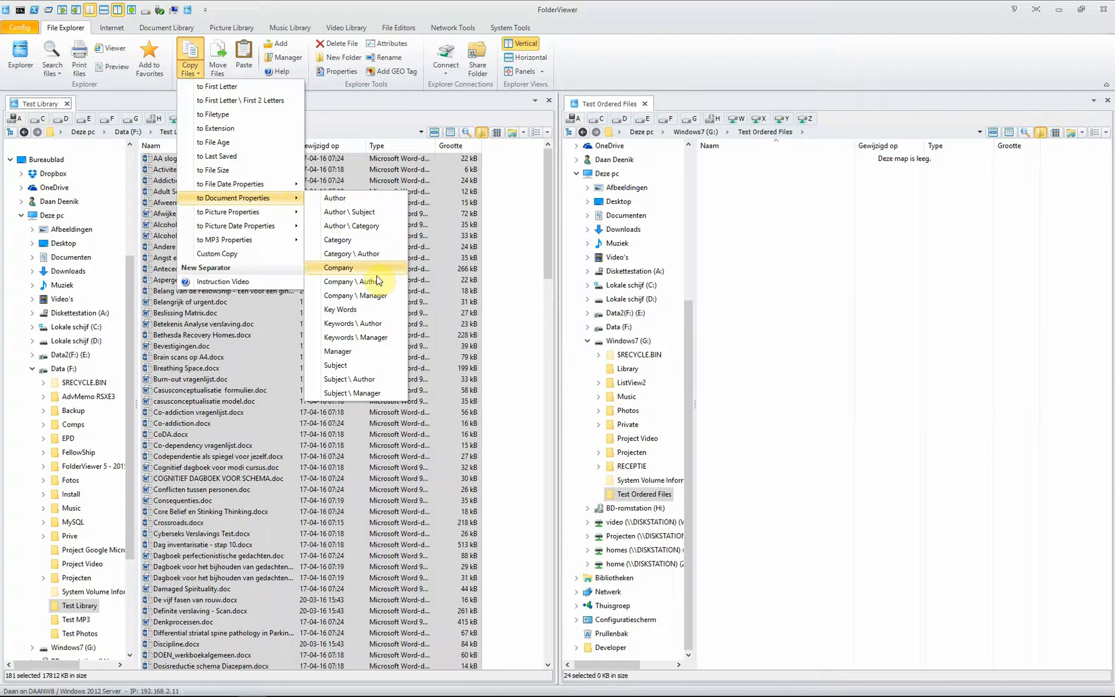
click(338, 267)
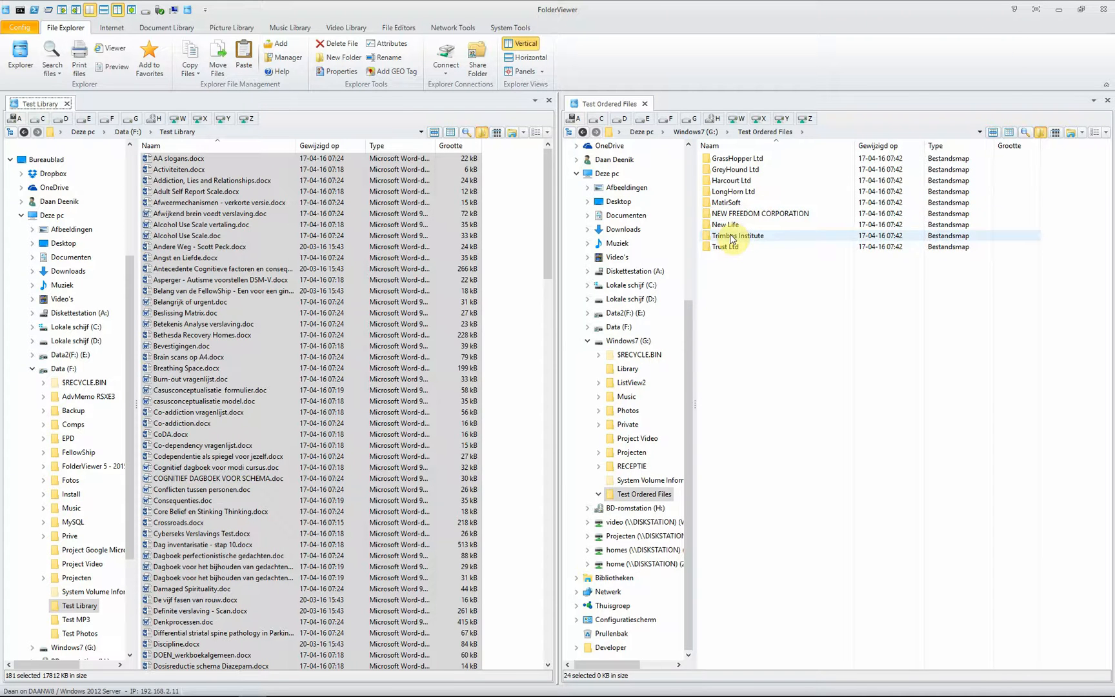
double_click(737, 236)
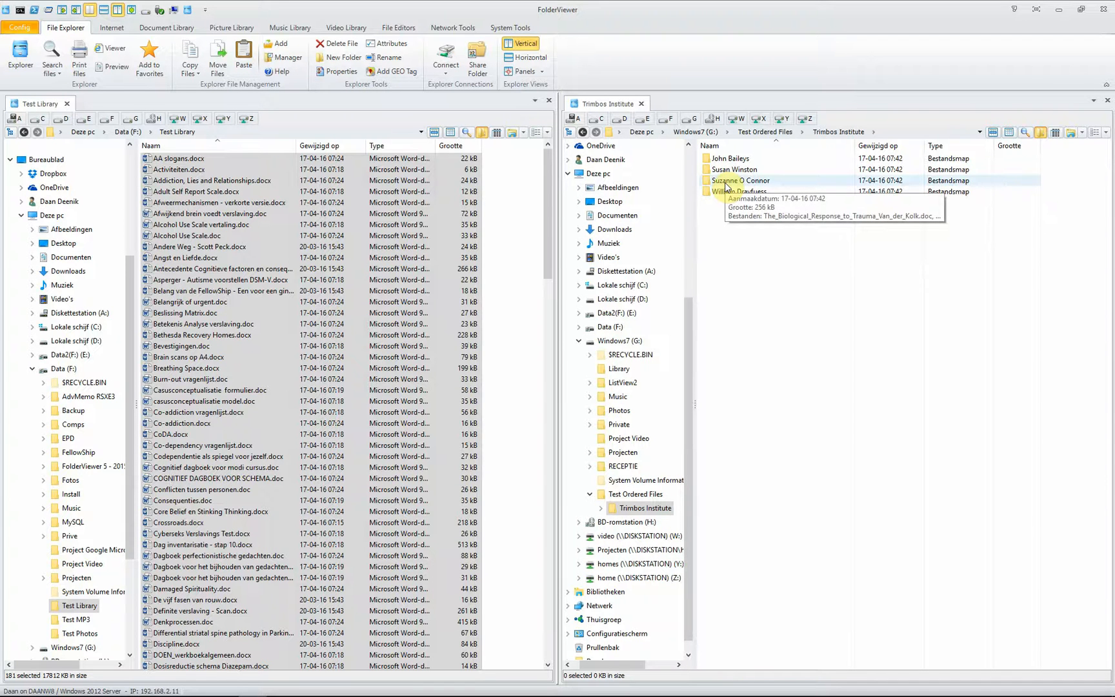
double_click(743, 180)
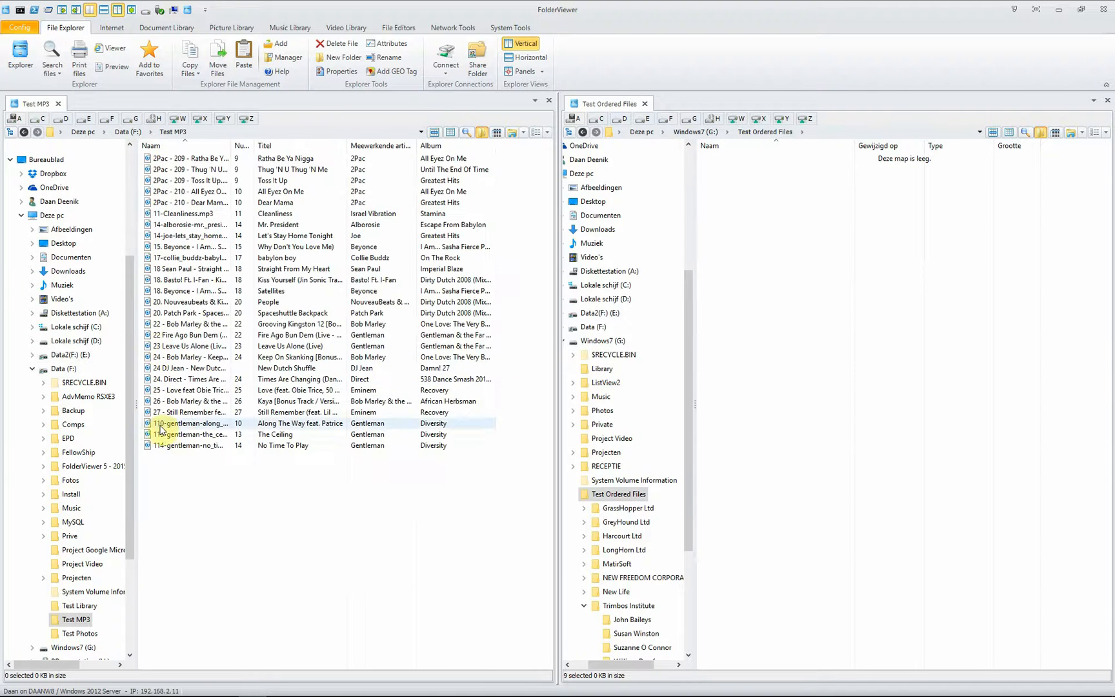
Select the 27 Test MP3 tracks and copy them by MP3 Properties Artist \ Album
click(188, 446)
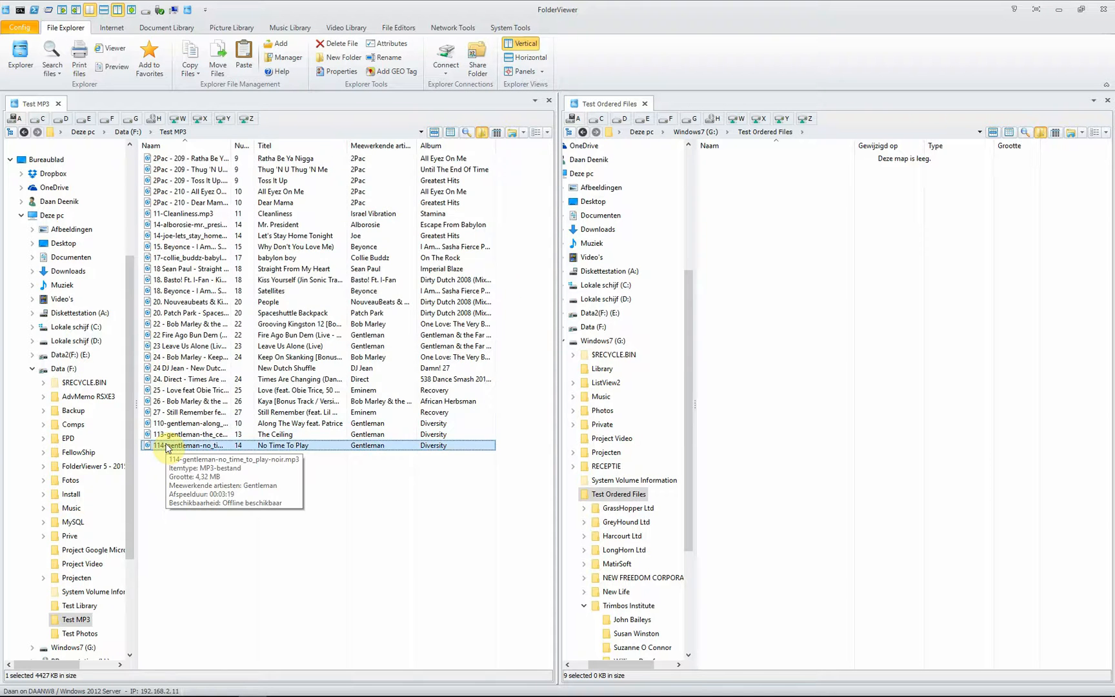
click(189, 59)
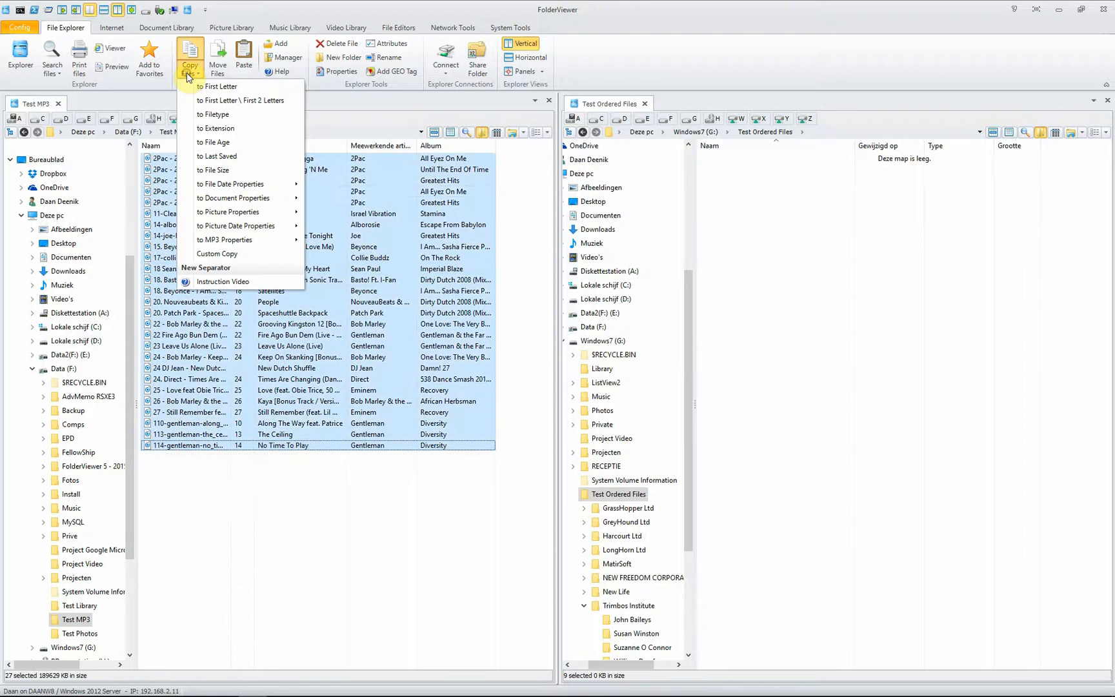
mouse_move(215, 143)
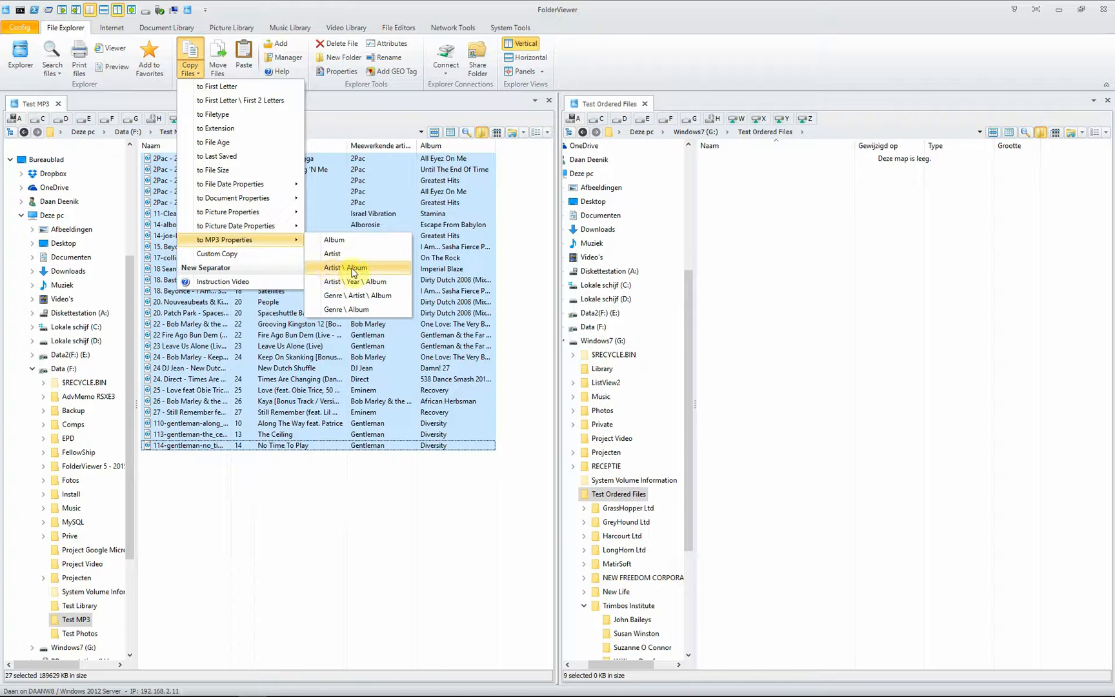
mouse_move(281, 242)
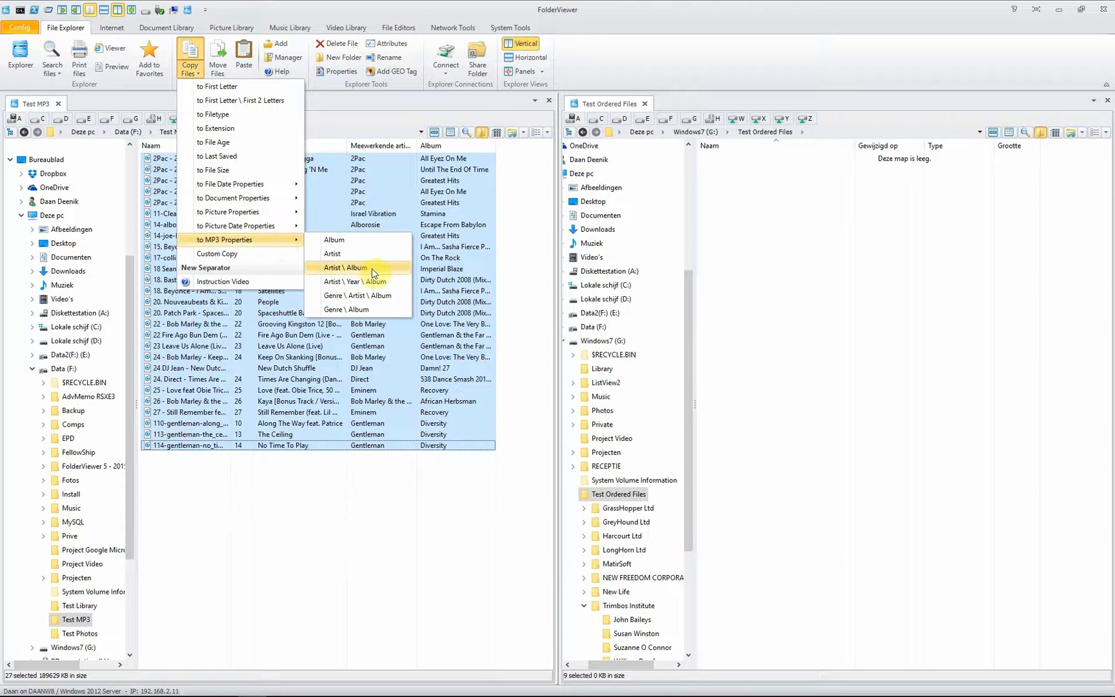
click(346, 268)
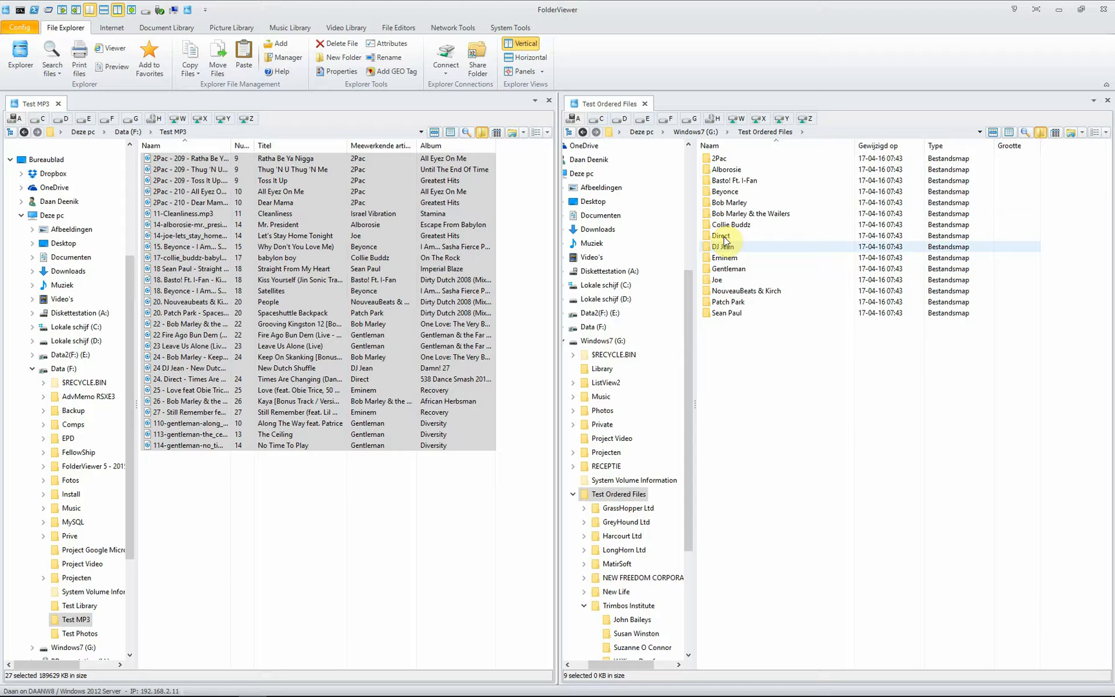
Open Beyonce's artist folder and play the Satellites track in Viewer
click(726, 192)
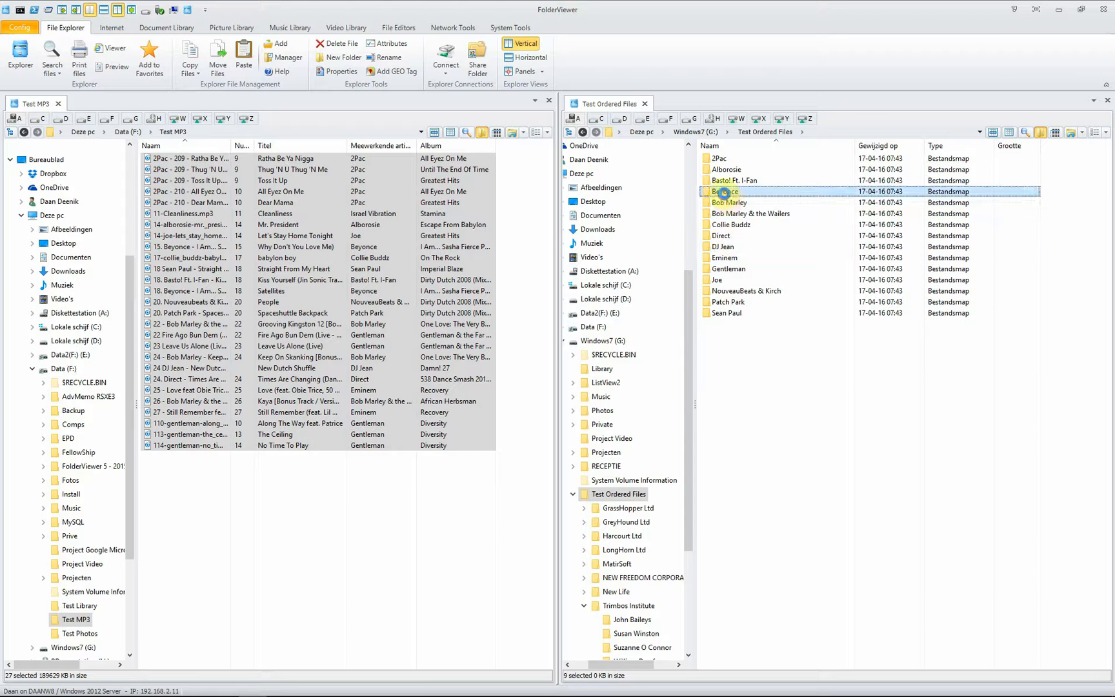
double_click(725, 191)
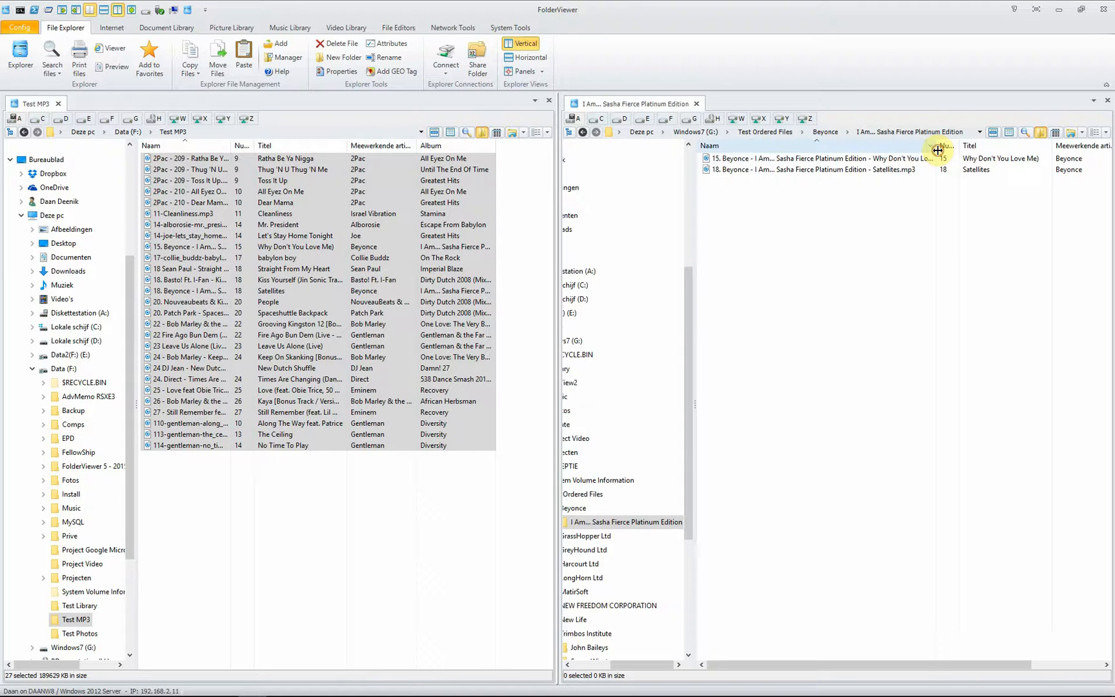
mouse_move(784, 169)
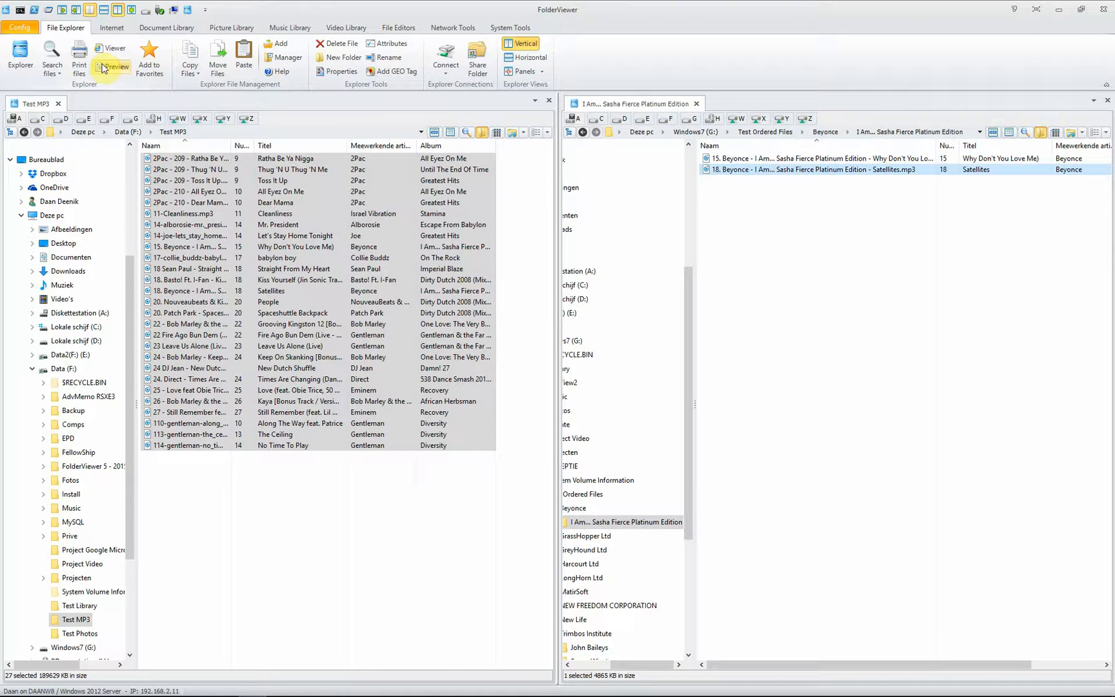
click(112, 52)
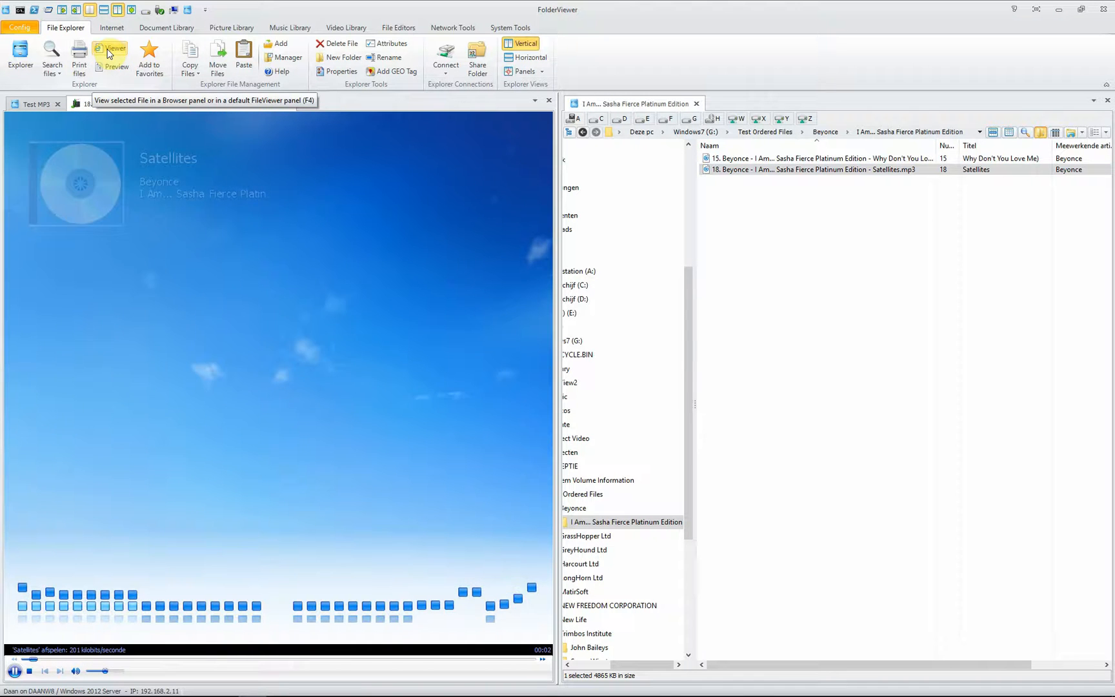
click(108, 51)
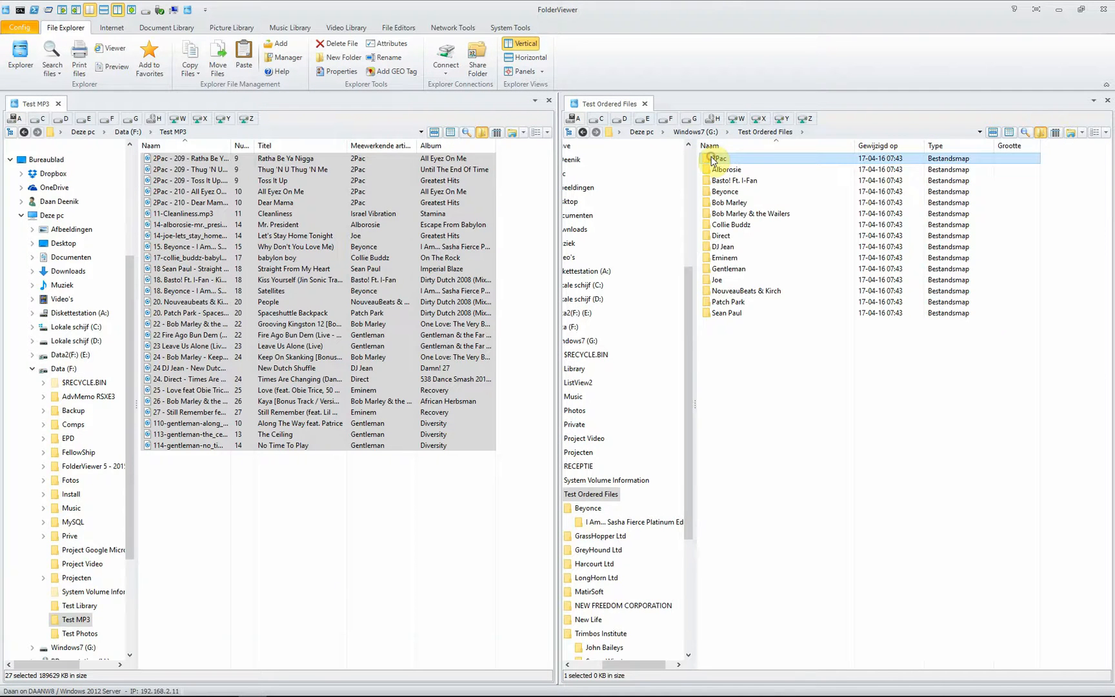
Permanently delete the 15 artist folders, then open the Test Photos folder
click(320, 44)
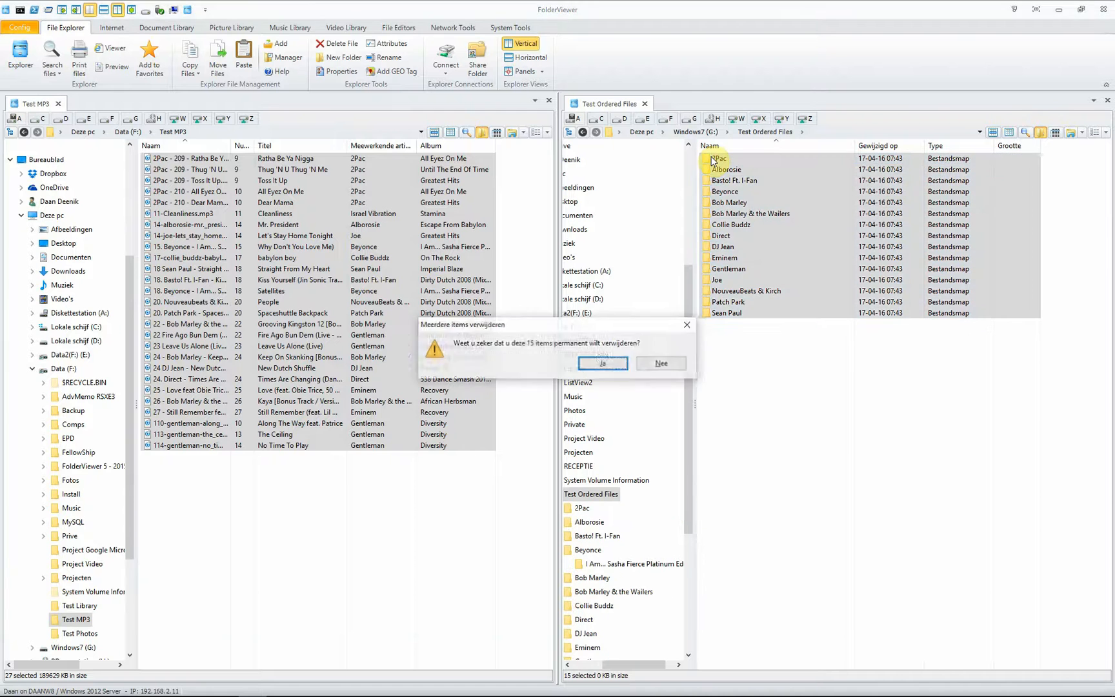
click(602, 363)
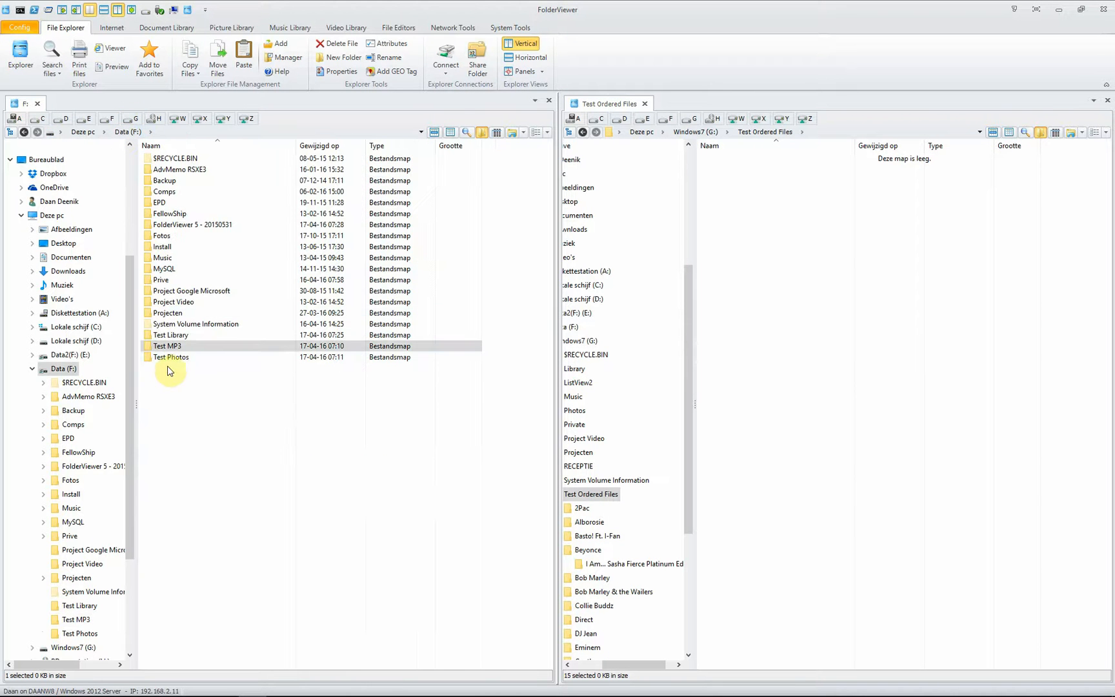
double_click(171, 357)
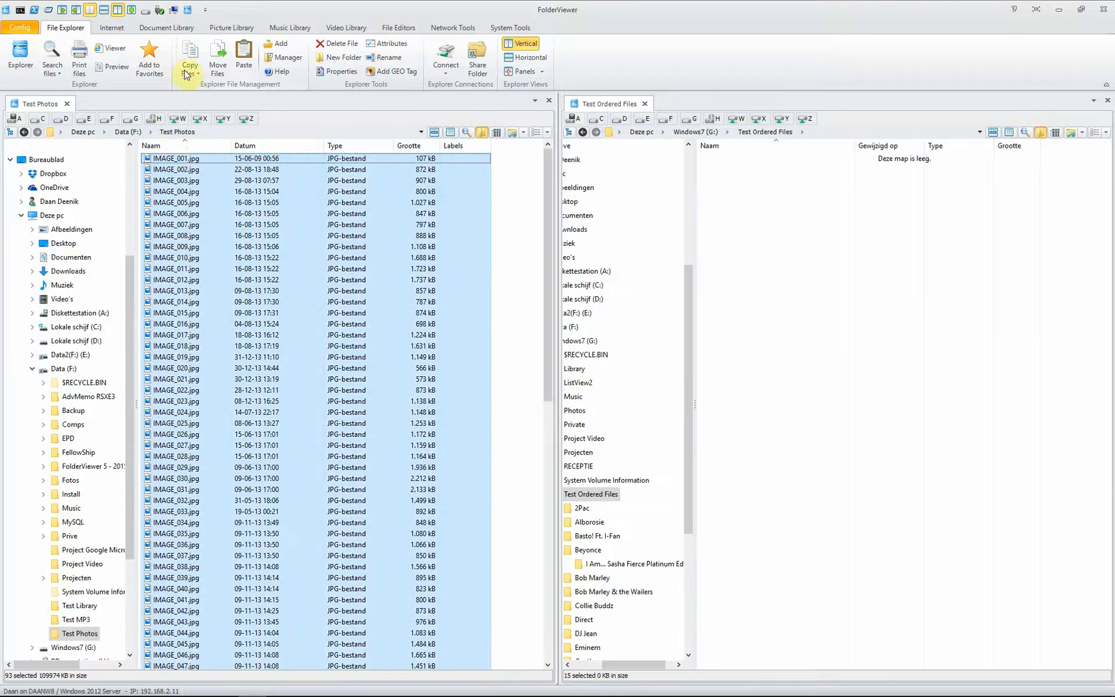
Copy the photos by Geo Tags Country \ City, creating France, Italy, Netherlands and United States folders
click(190, 72)
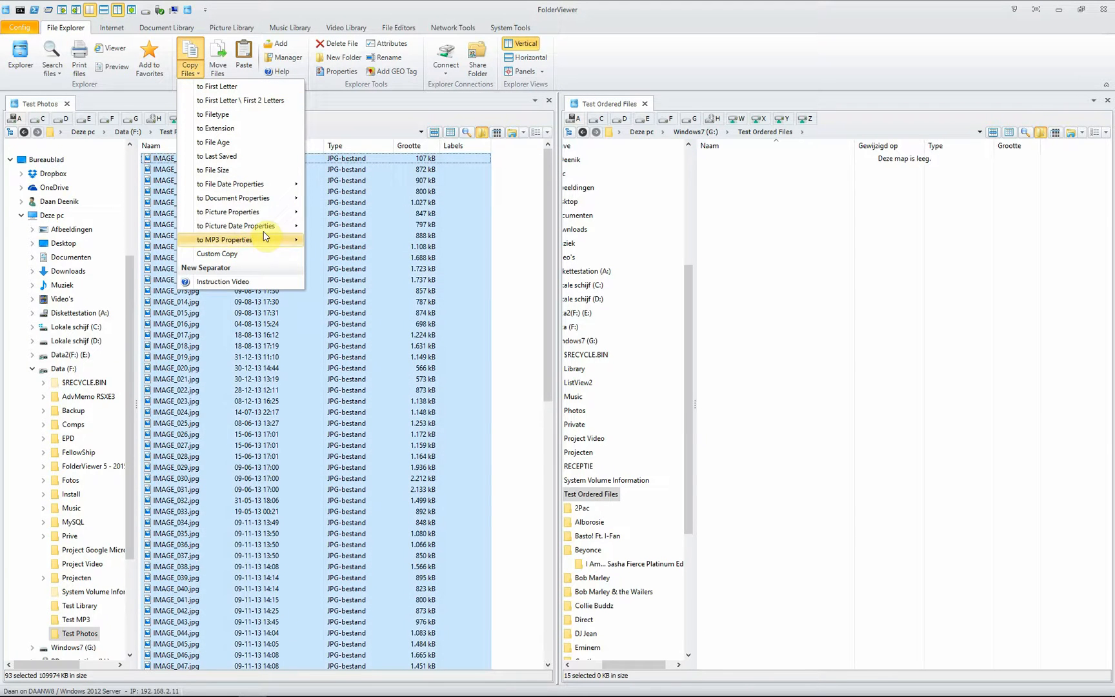
mouse_move(234, 212)
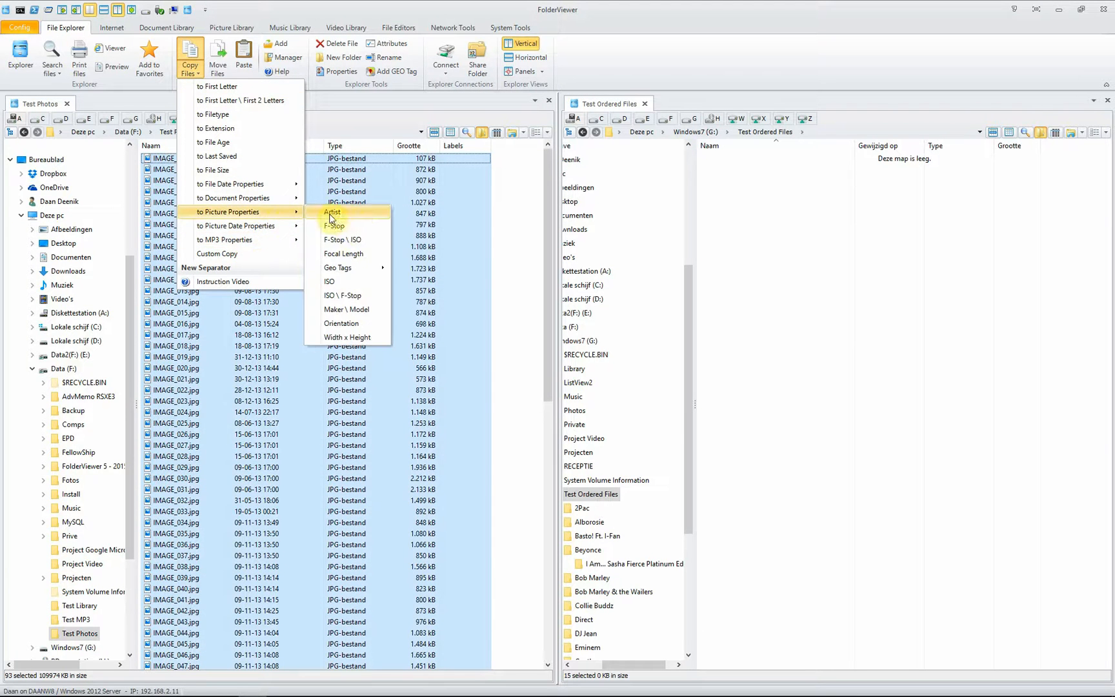
mouse_move(338, 268)
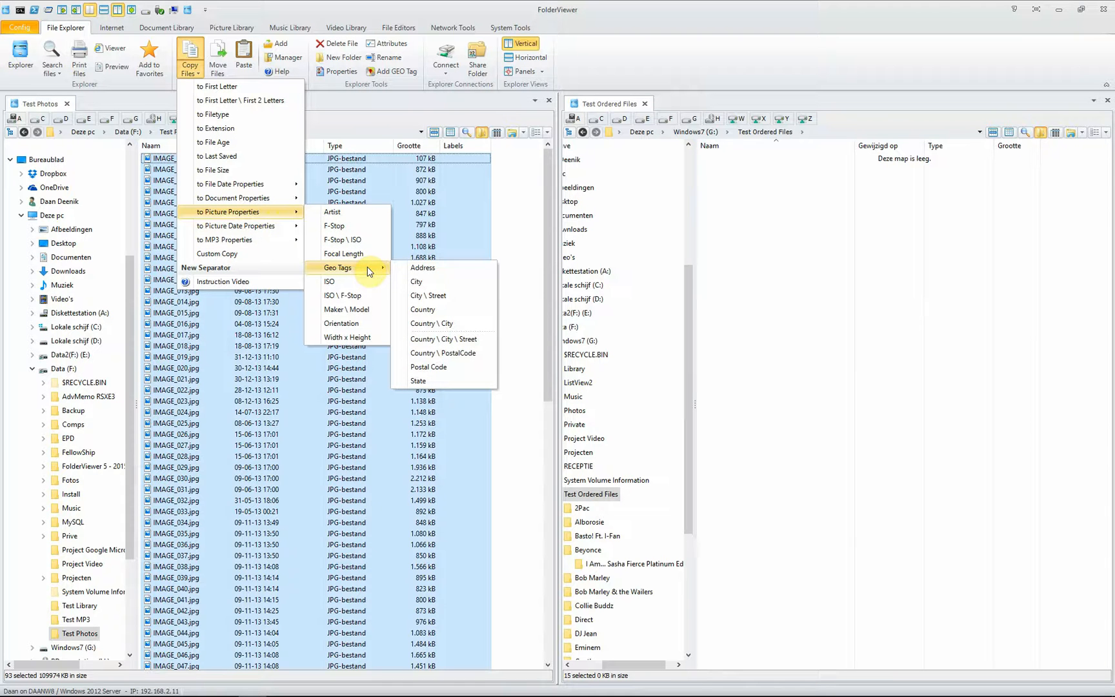
mouse_move(454, 324)
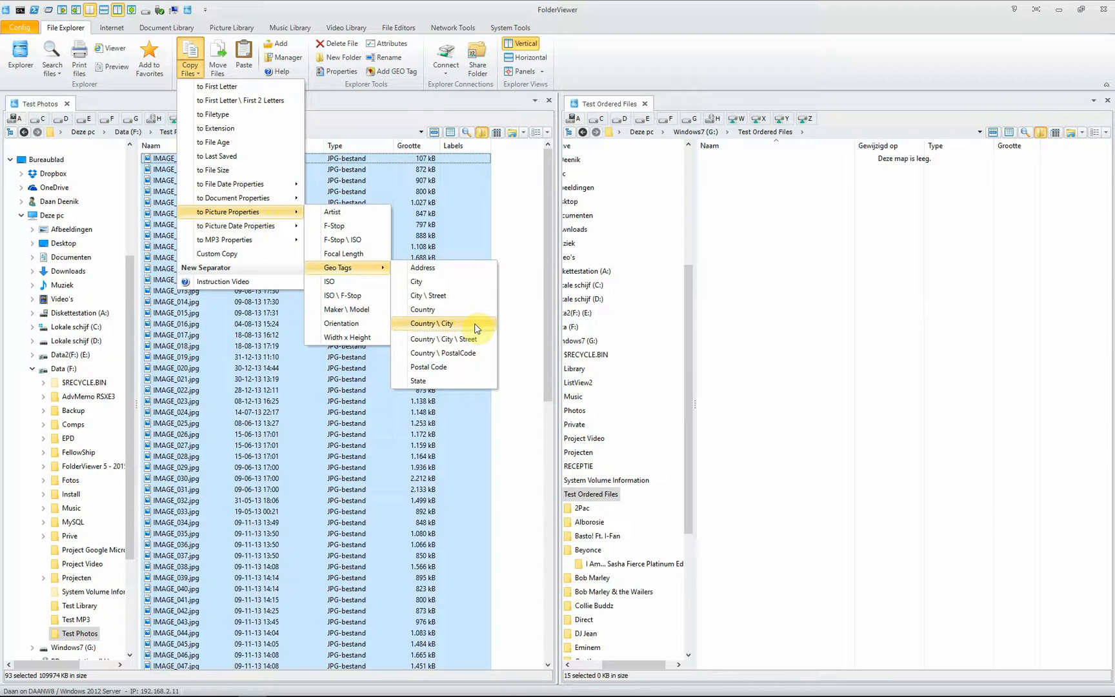
click(431, 323)
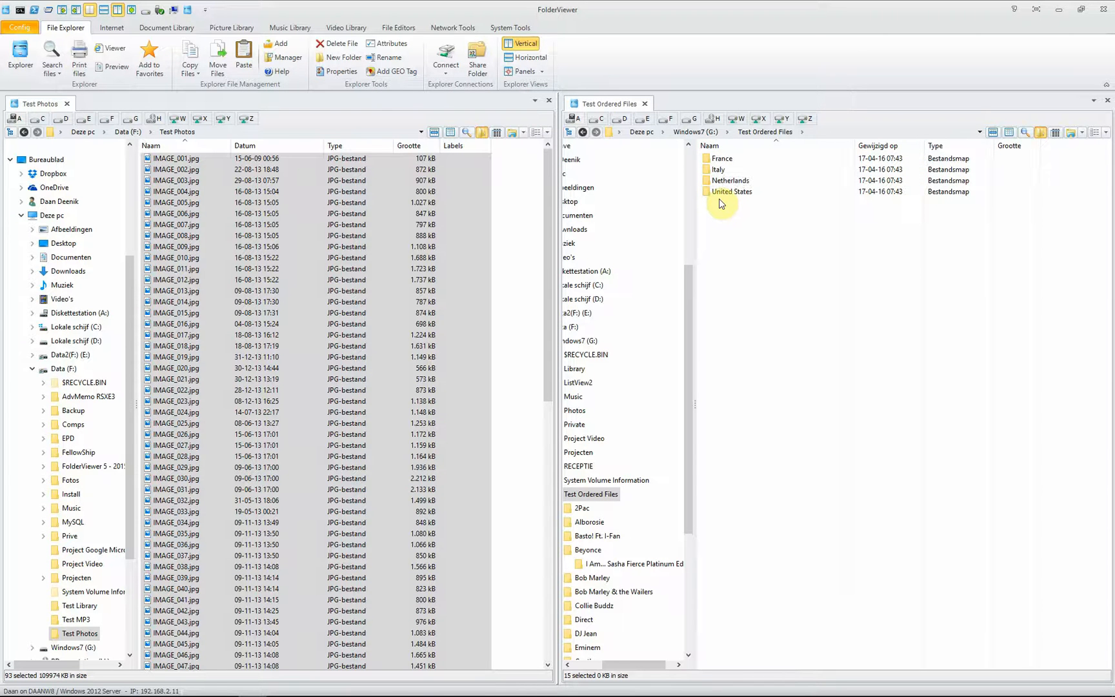
click(731, 192)
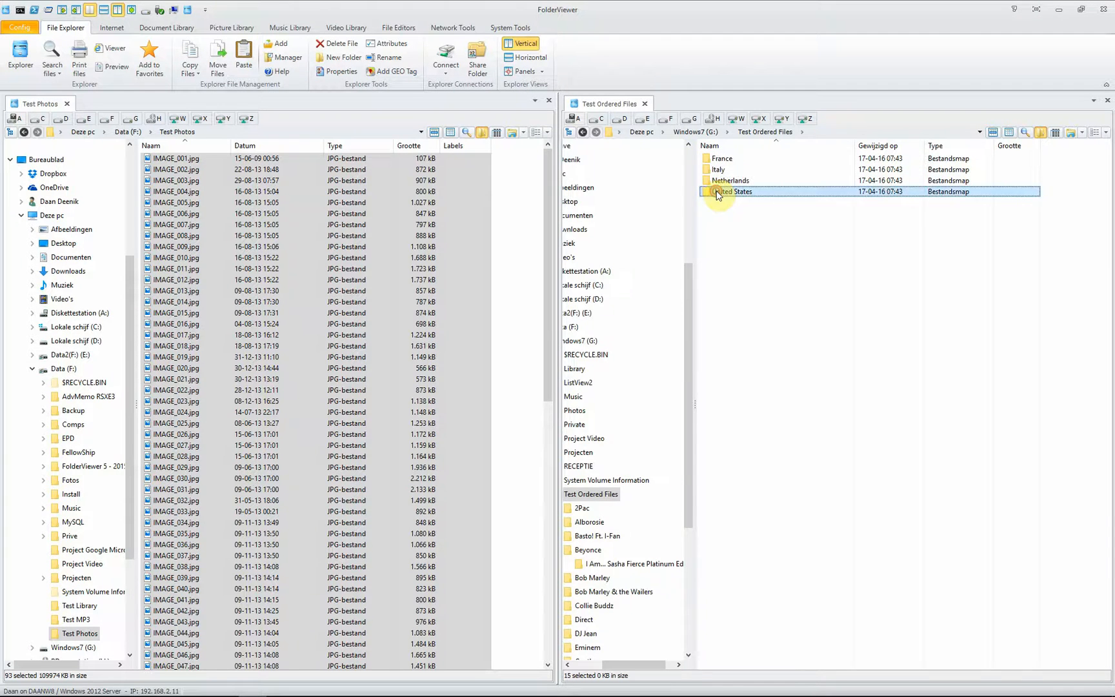
Open United States > New York and the Statue of Liberty photo IMAGE_065.jpg
double_click(727, 192)
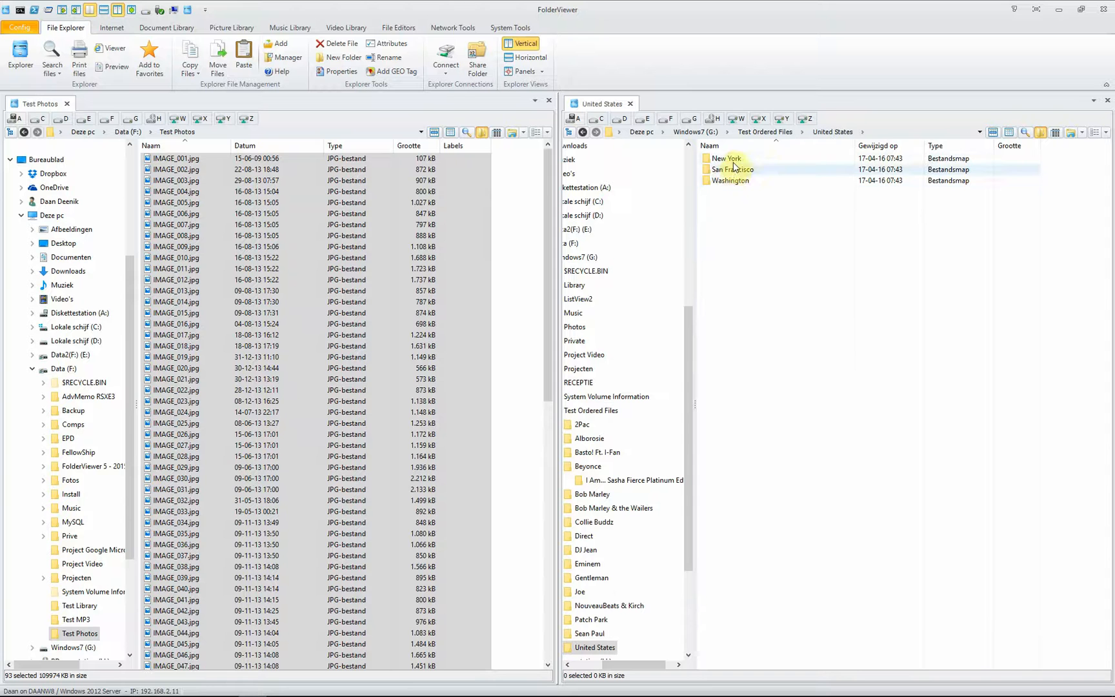
click(733, 181)
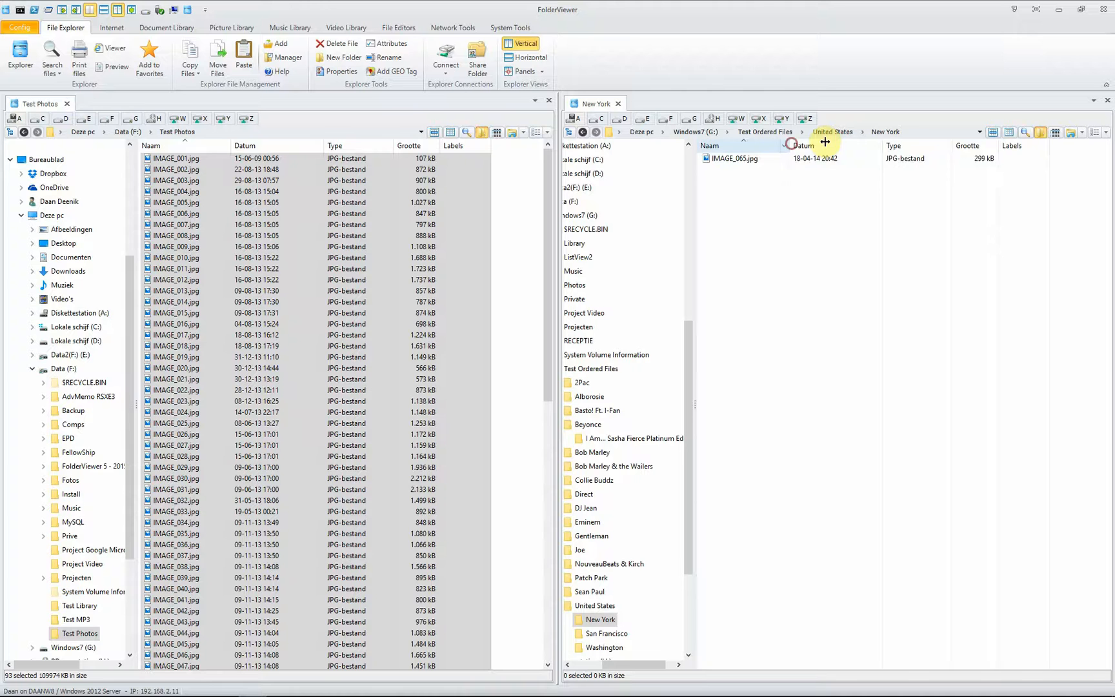
double_click(734, 158)
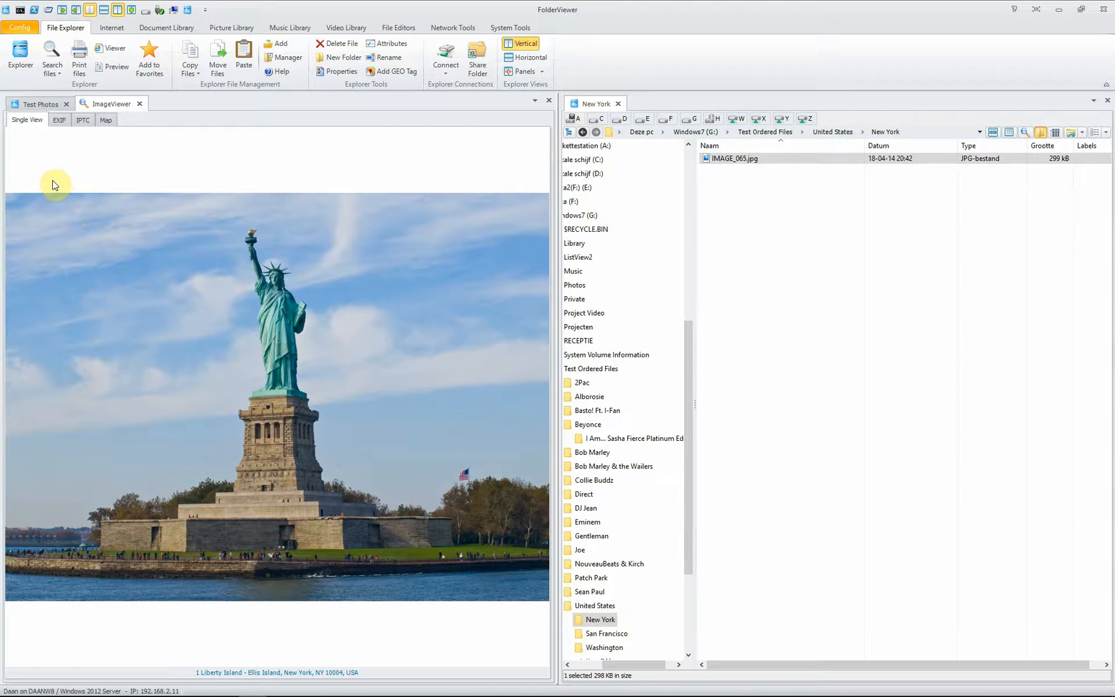
Review the Statue of Liberty photo's EXIF, IPTC, Liberty Island map and Street View
click(59, 120)
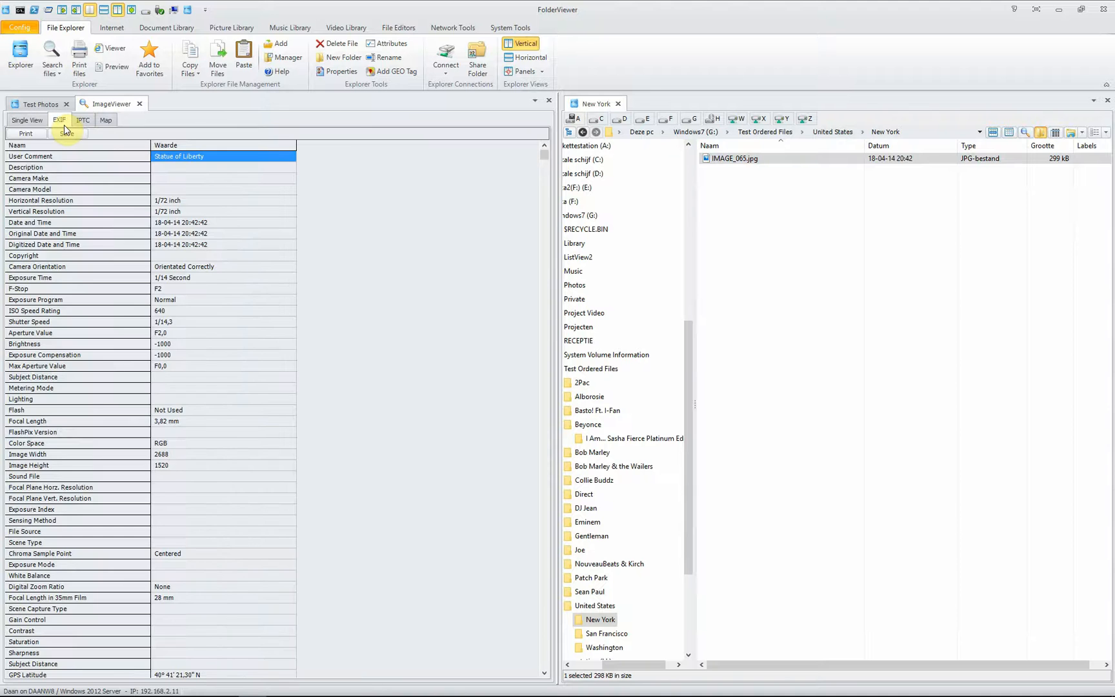
click(105, 119)
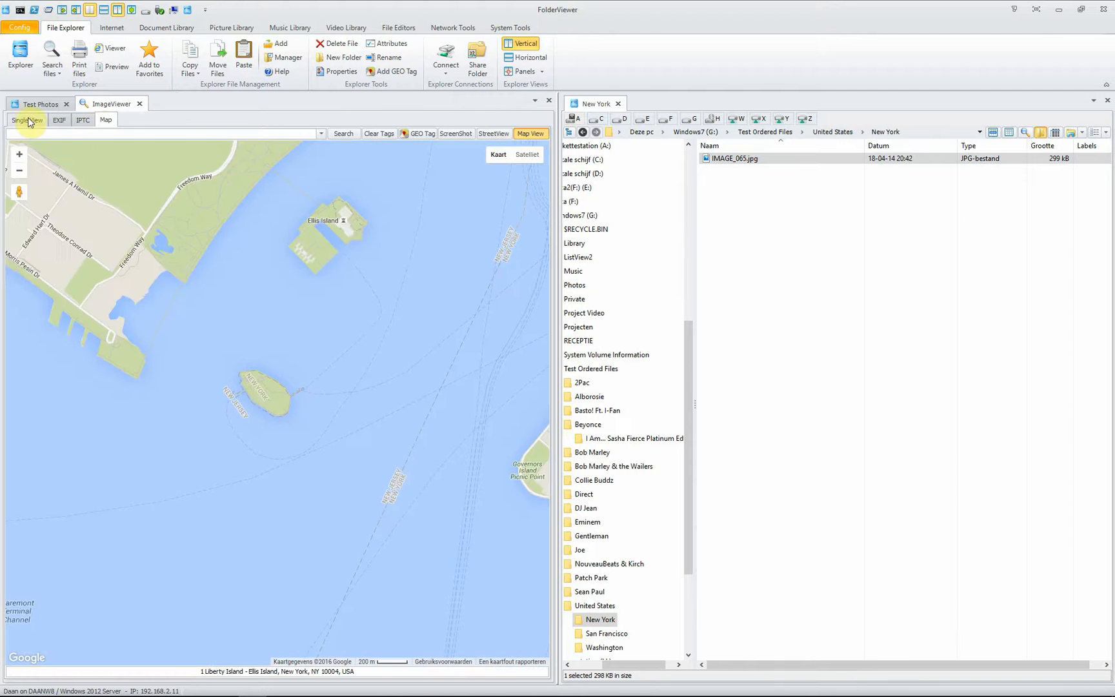
click(82, 120)
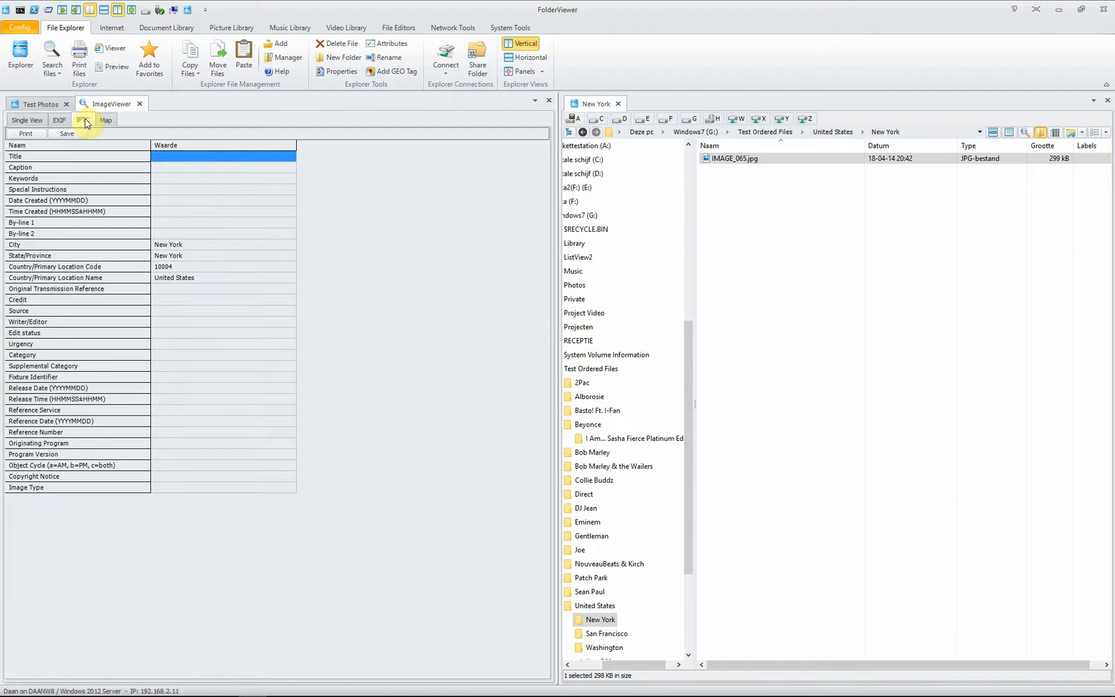
click(106, 120)
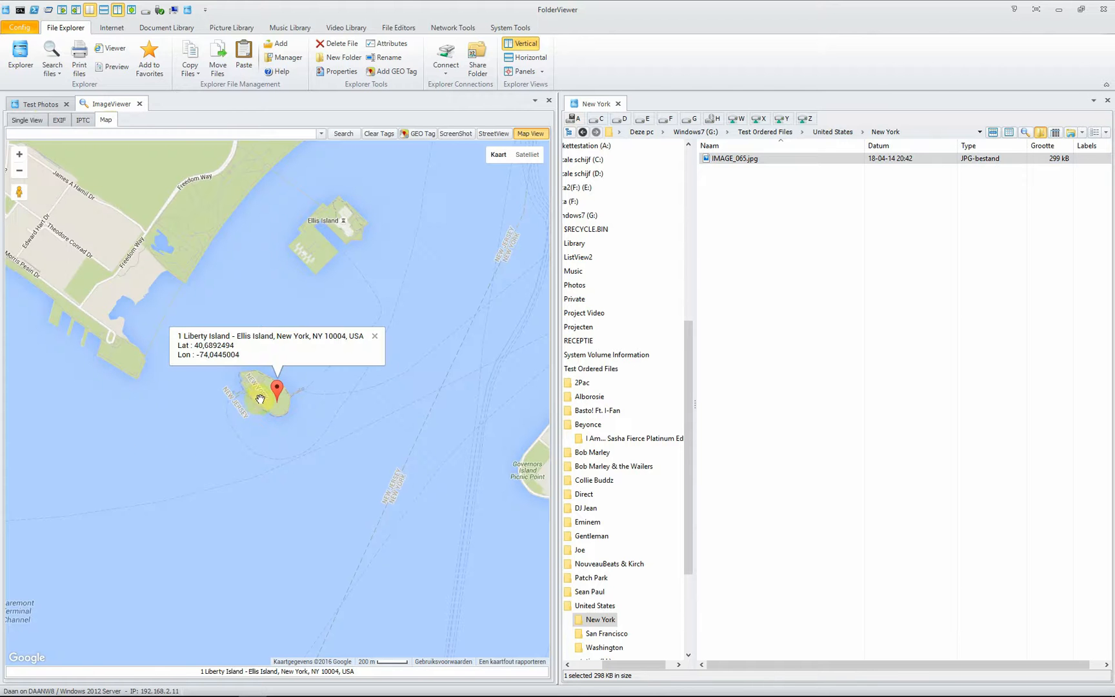
mouse_move(210, 235)
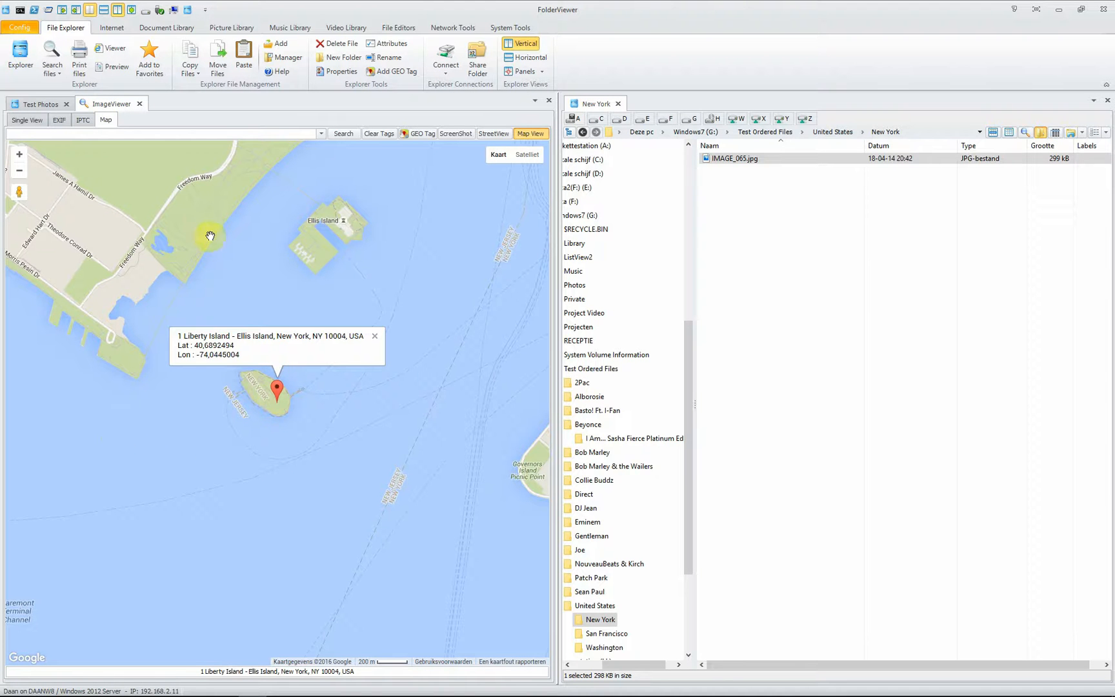
click(494, 134)
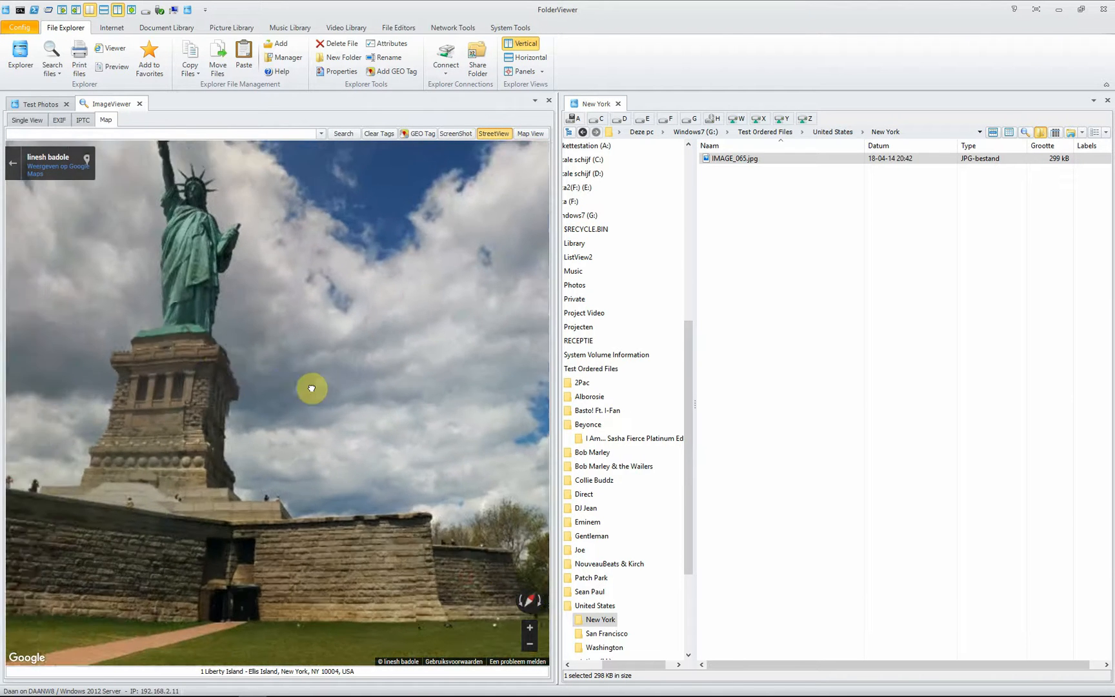
drag(312, 388, 272, 405)
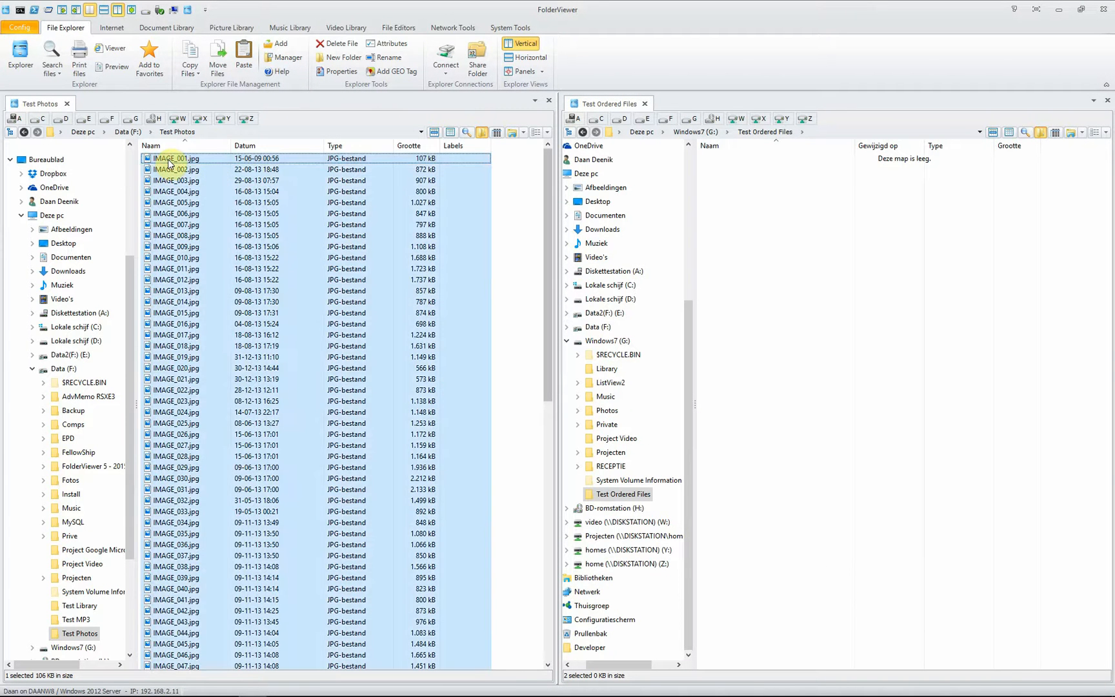
Start a Custom Copy of the photos targeting month, country and city subfolders
click(190, 58)
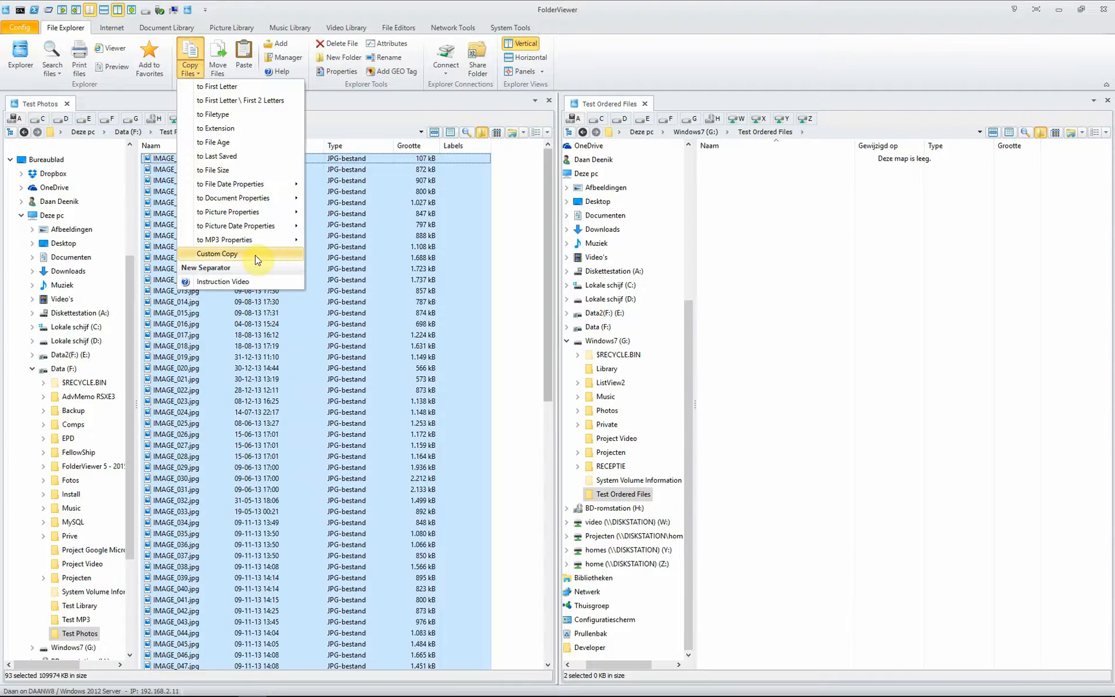
click(216, 254)
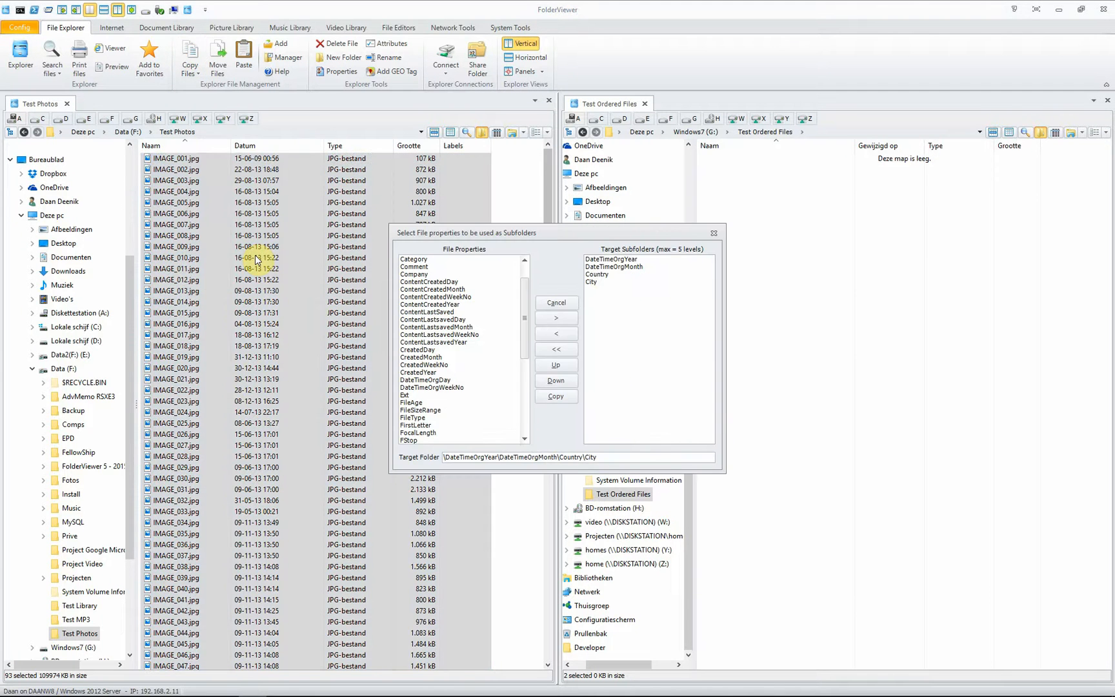
mouse_move(498, 333)
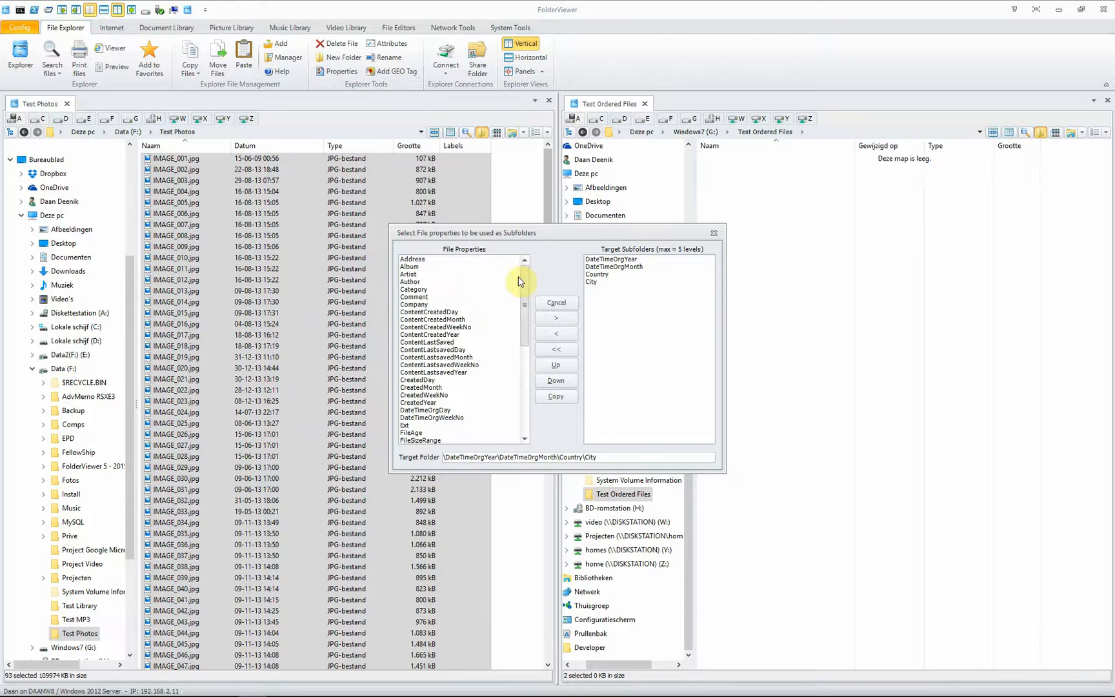
mouse_move(633, 258)
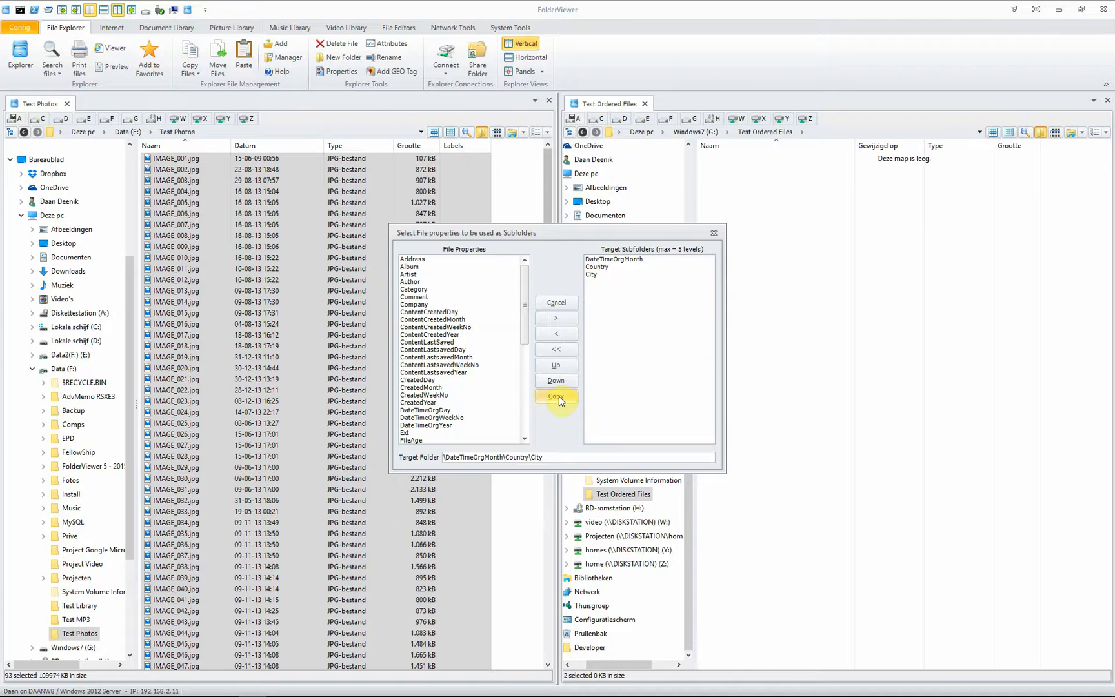
Run the copy, then open Taken in 2013 09 (sep) > United States > Washington > IMAGE_057.jpg
click(556, 397)
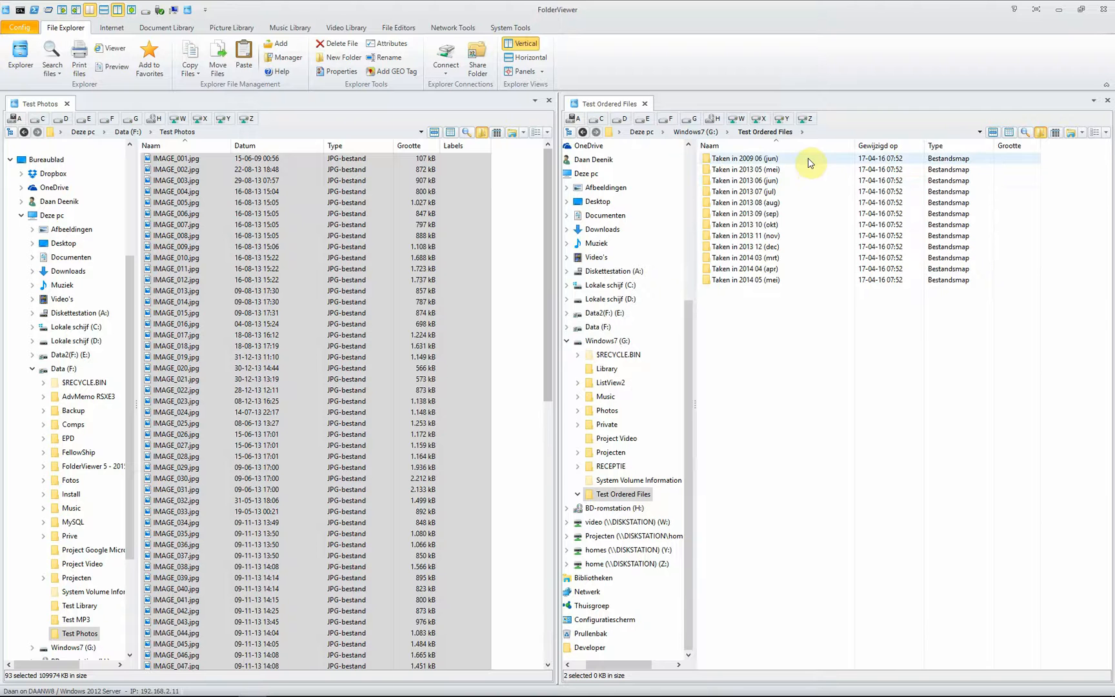
mouse_move(802, 259)
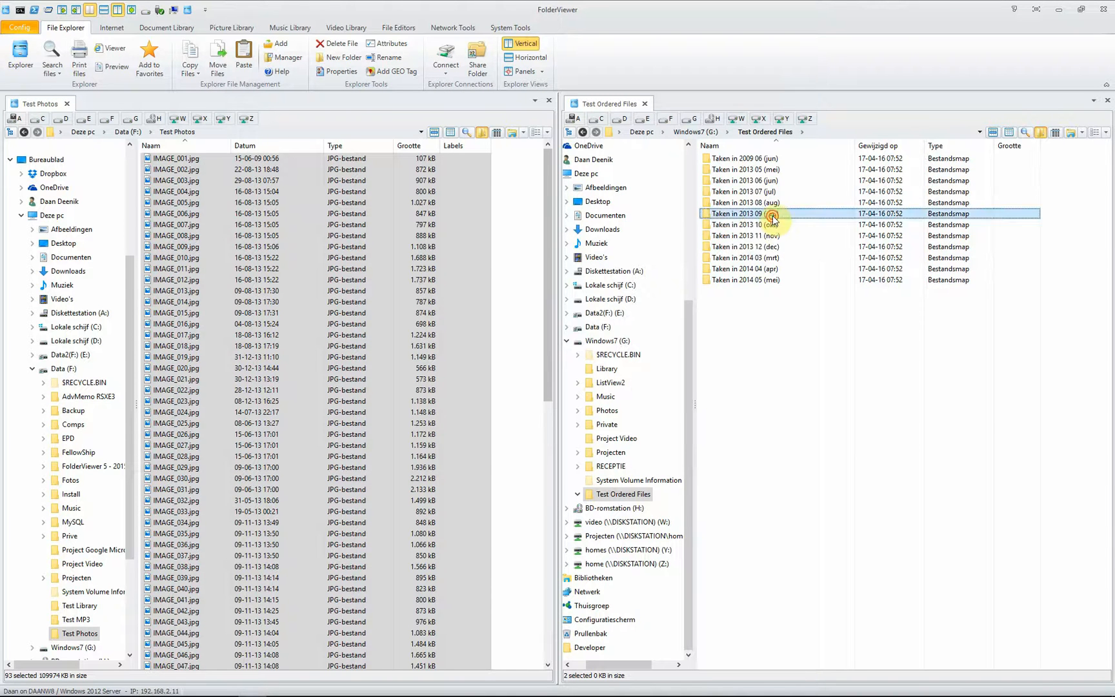
double_click(744, 213)
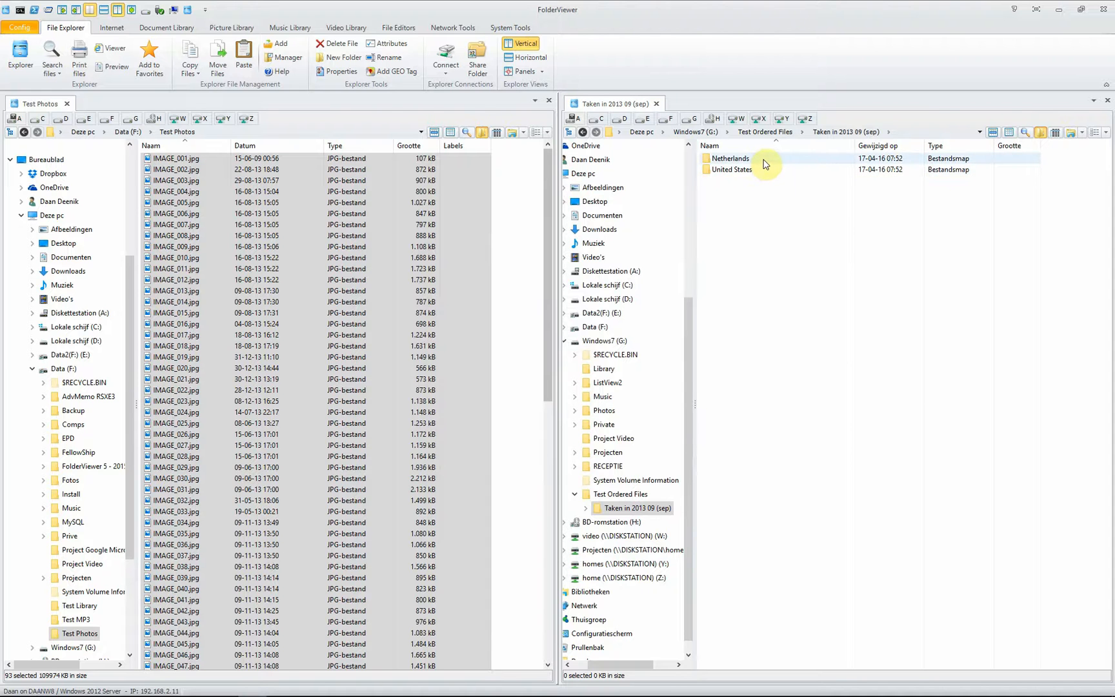
double_click(730, 169)
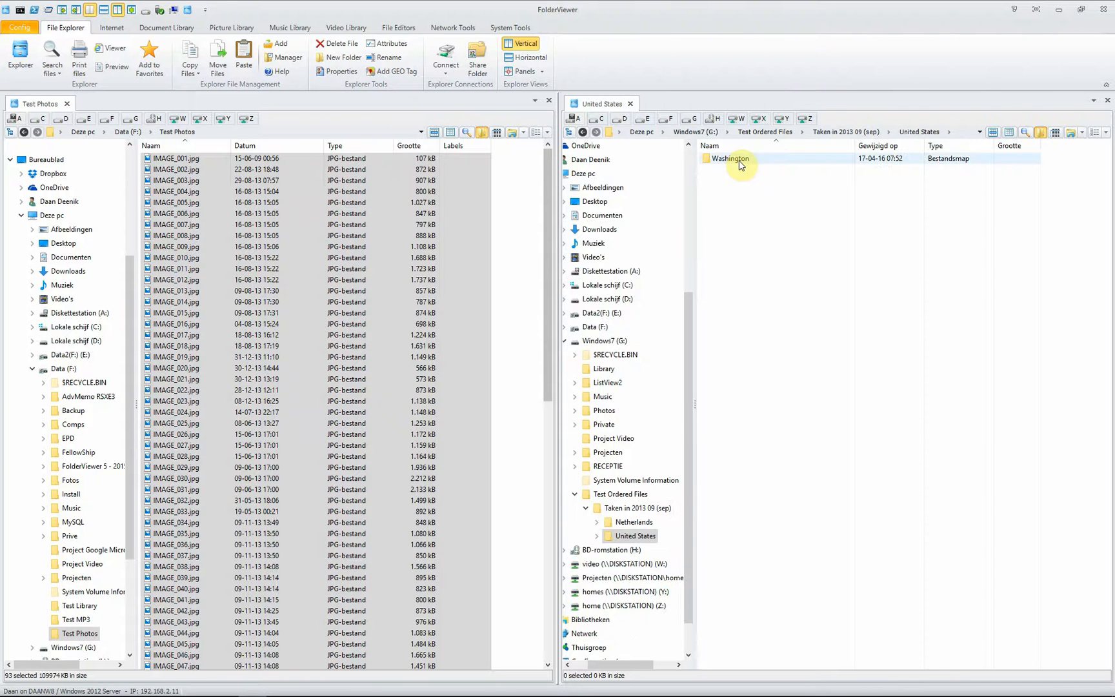
double_click(731, 158)
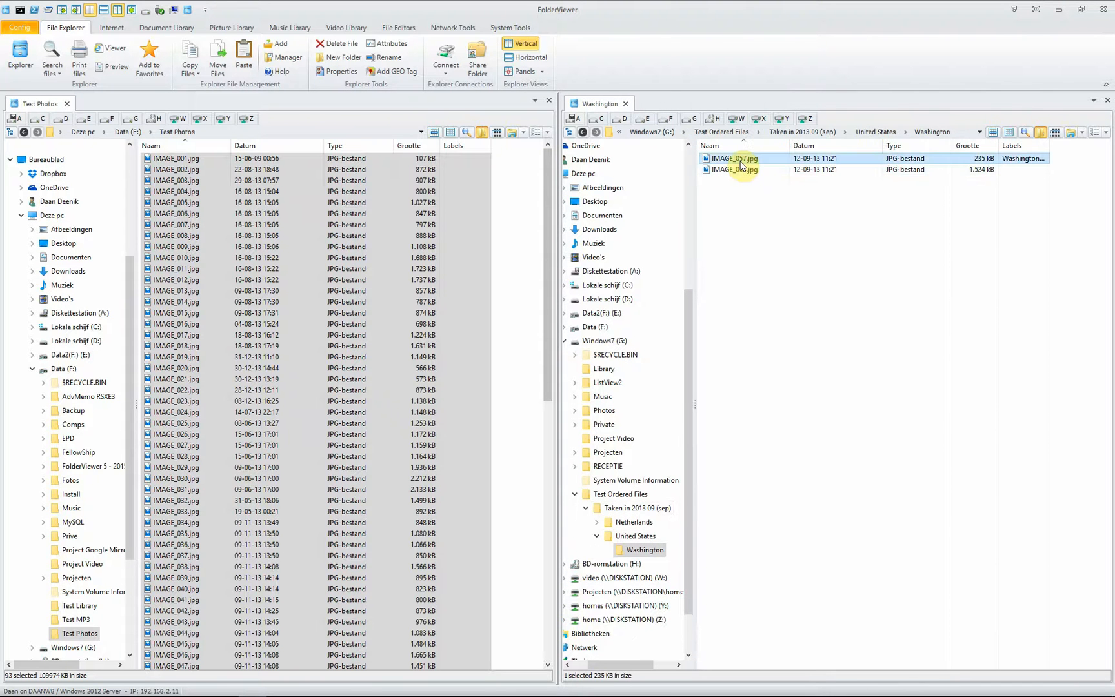
double_click(735, 158)
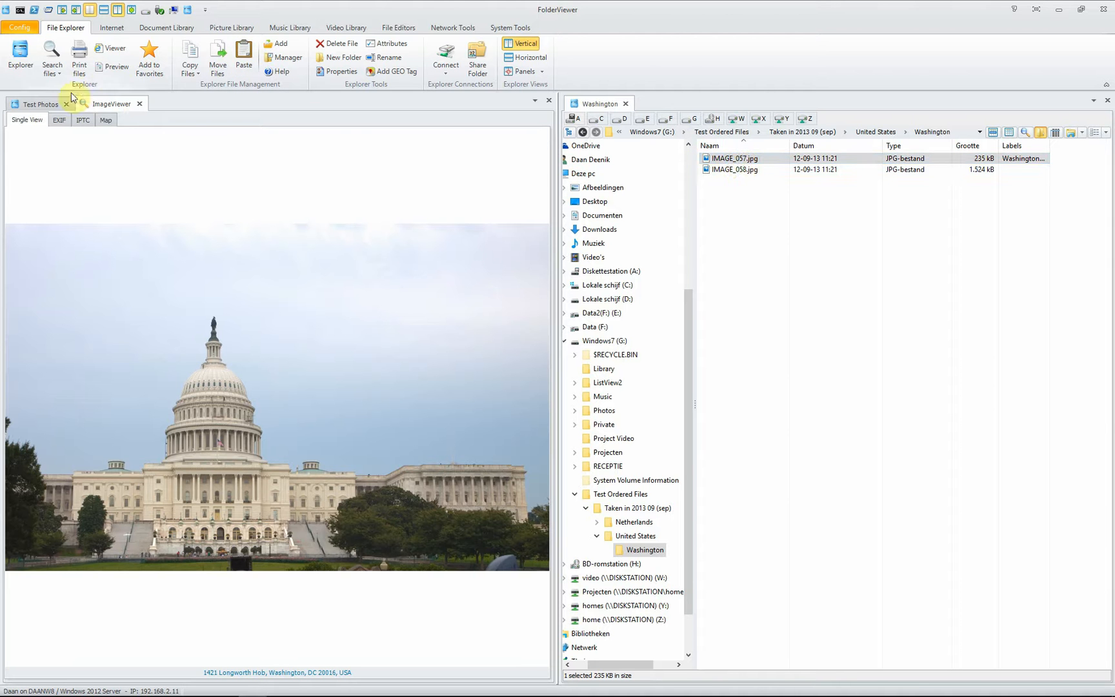
Show the Capitol photo on the Washington DC map and look around its White House Street View
click(105, 121)
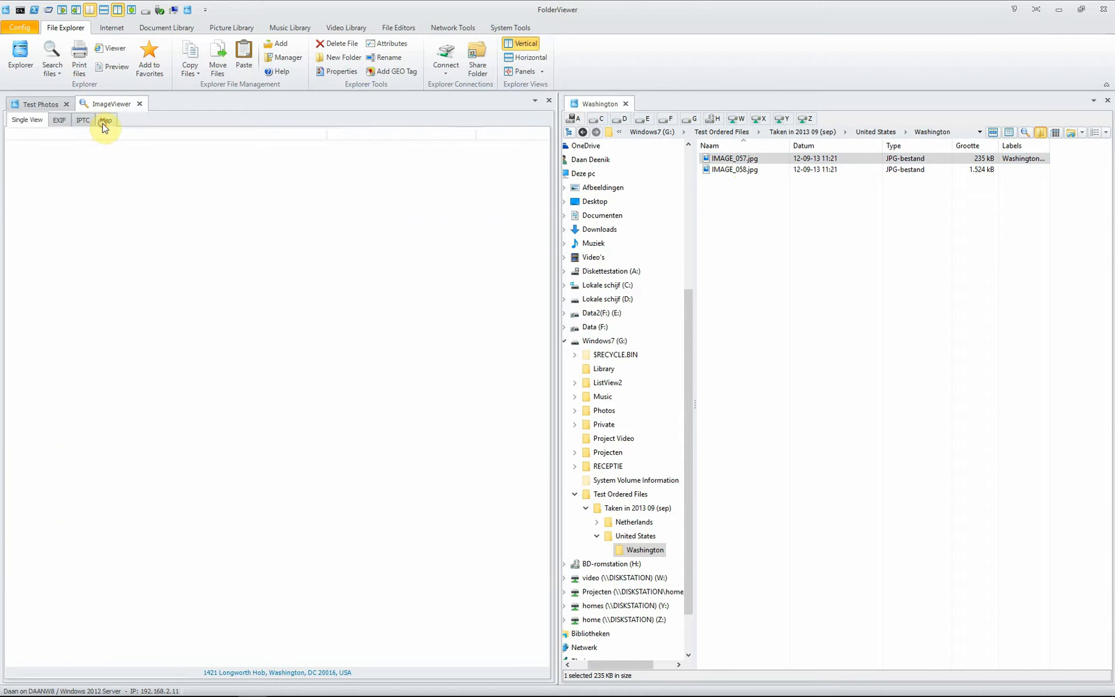
click(105, 120)
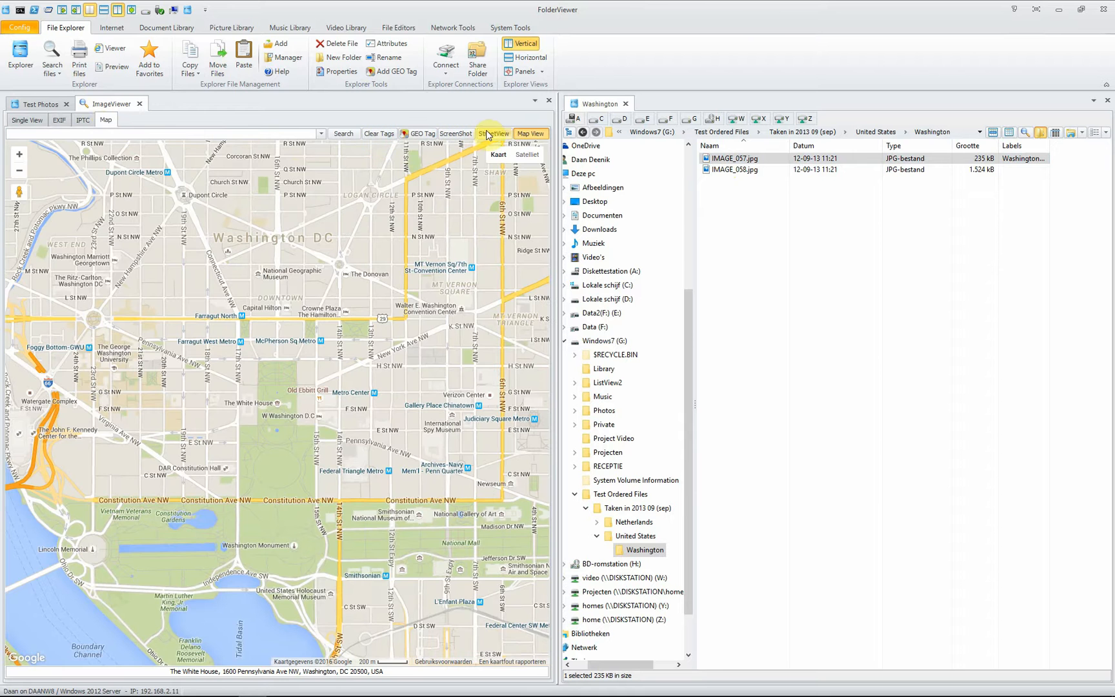
click(494, 133)
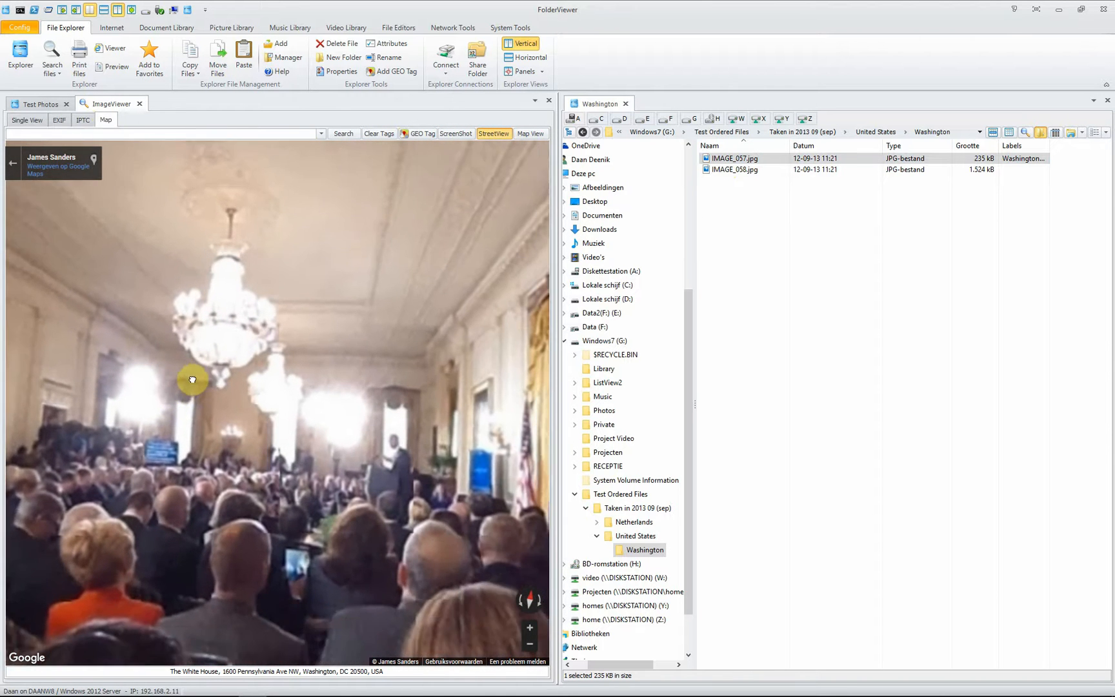
drag(192, 379, 166, 329)
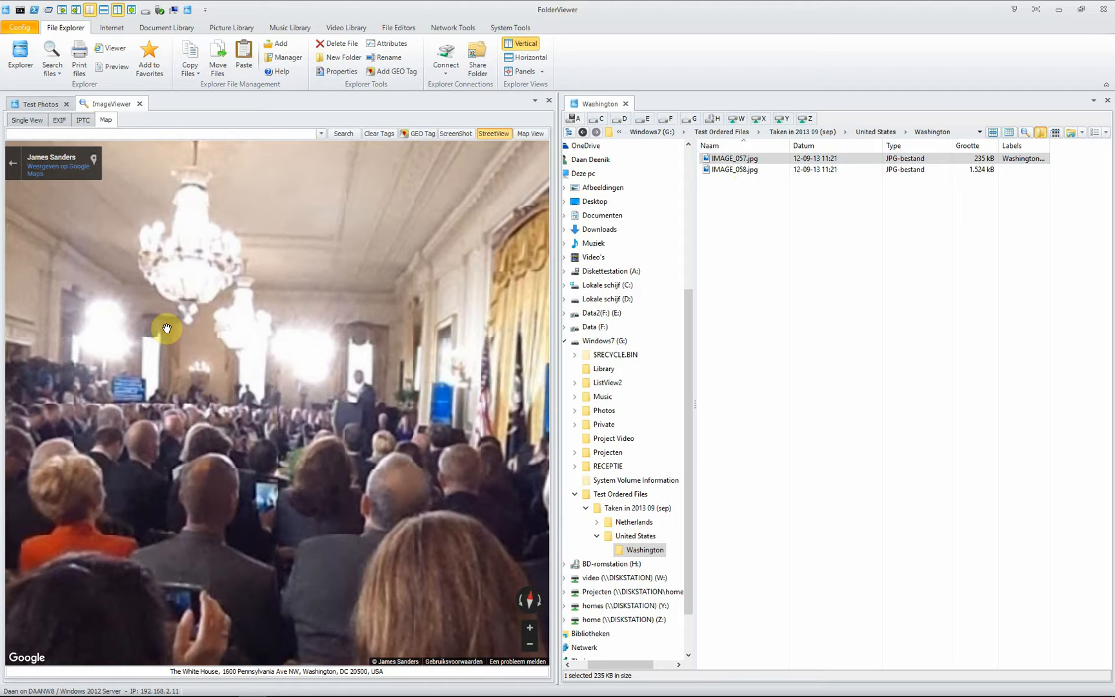